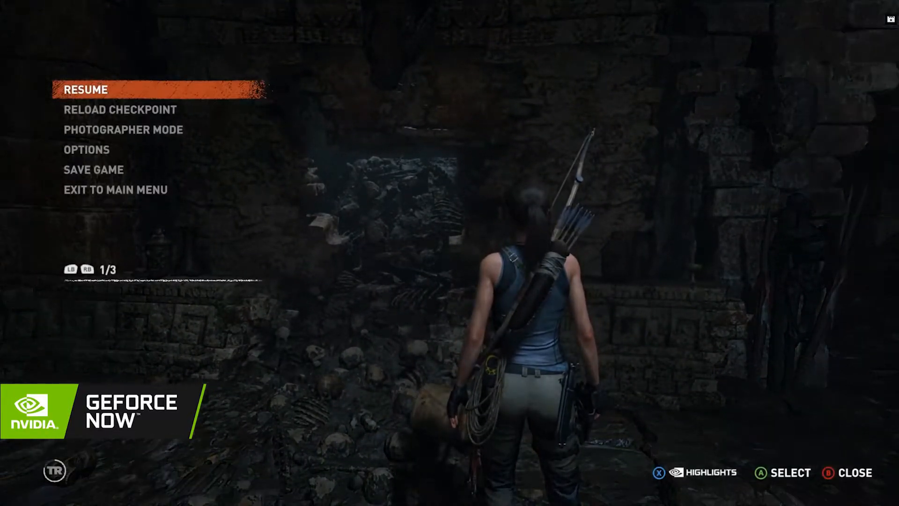
- Quit to the launcher, relaunch Shadow of the Tomb Raider, and resume exploring the Hunter's Moon ruins
left_click(85, 89)
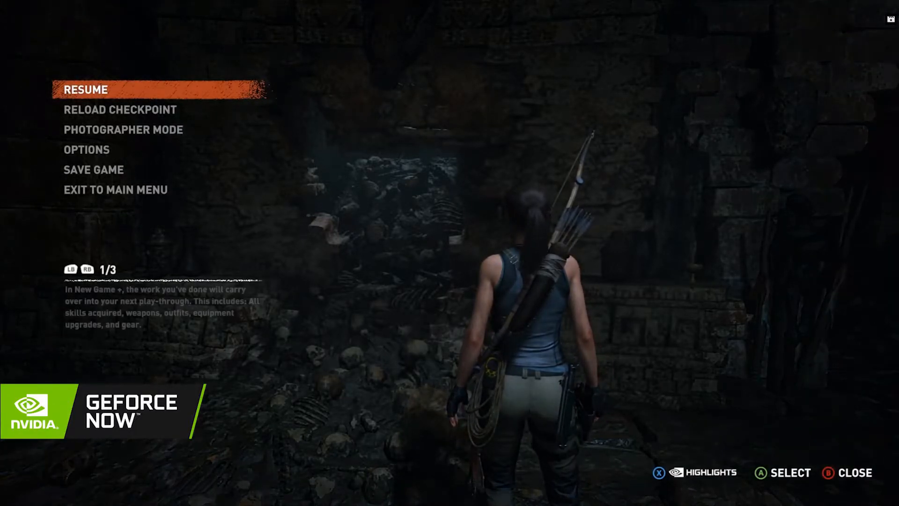
left_click(94, 169)
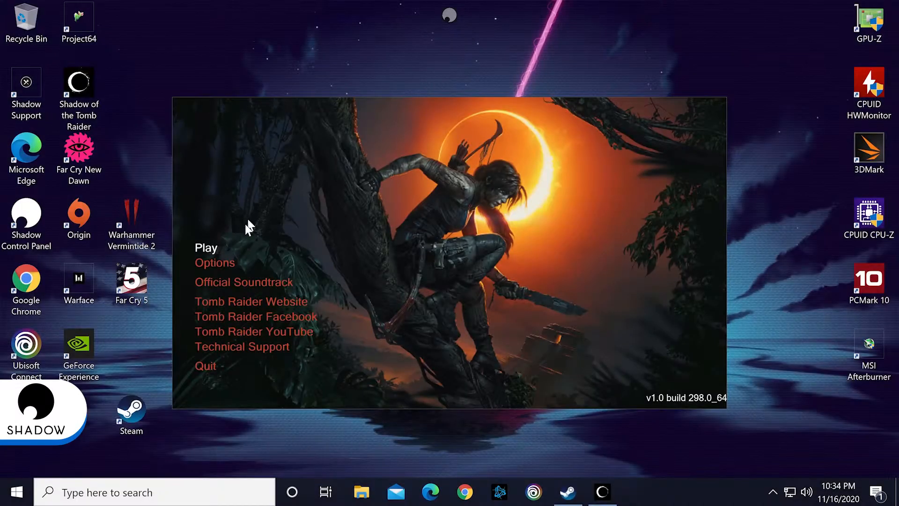
left_click(206, 248)
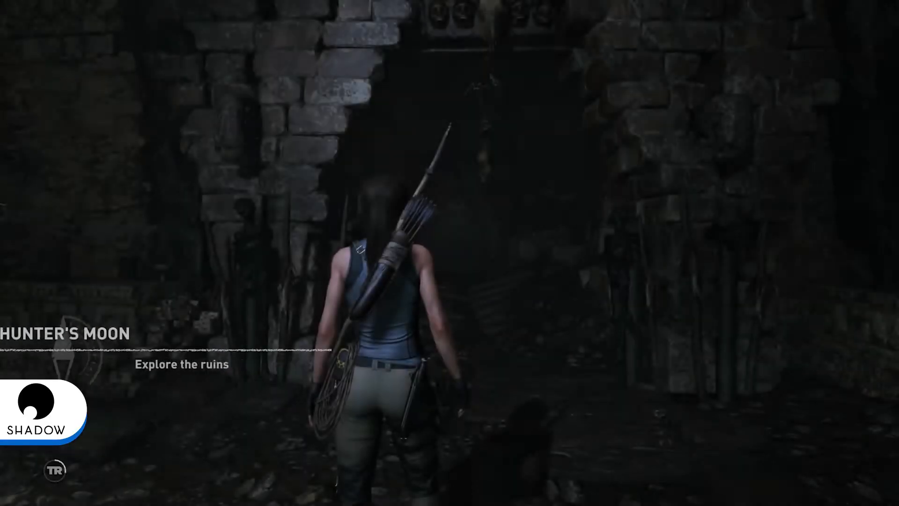
key("w")
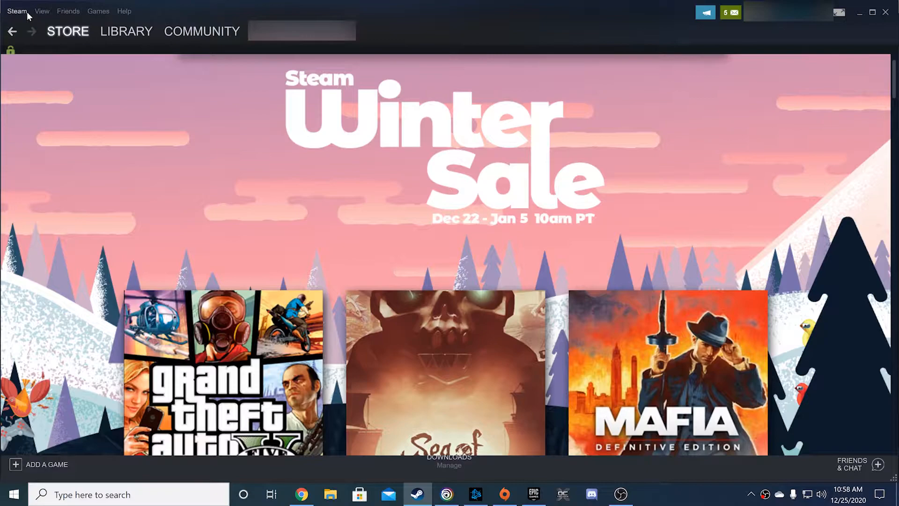
left_click(17, 10)
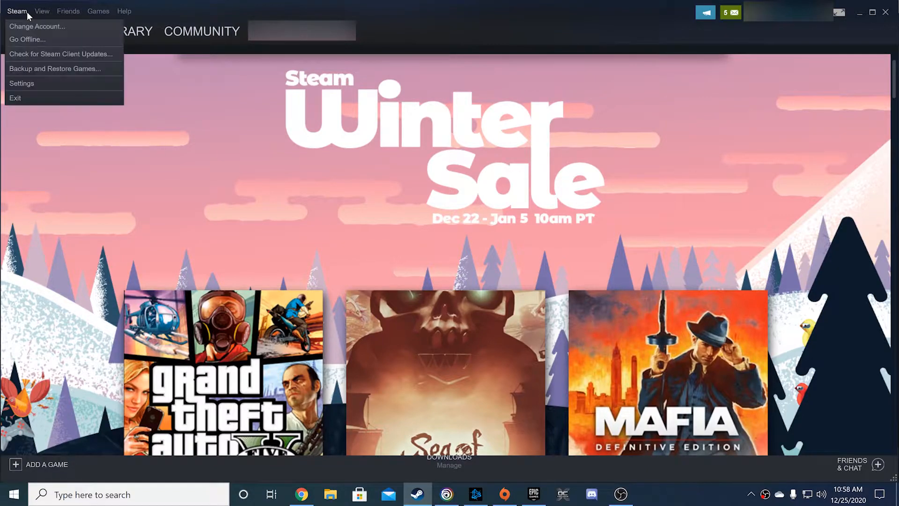
mouse_move(37, 87)
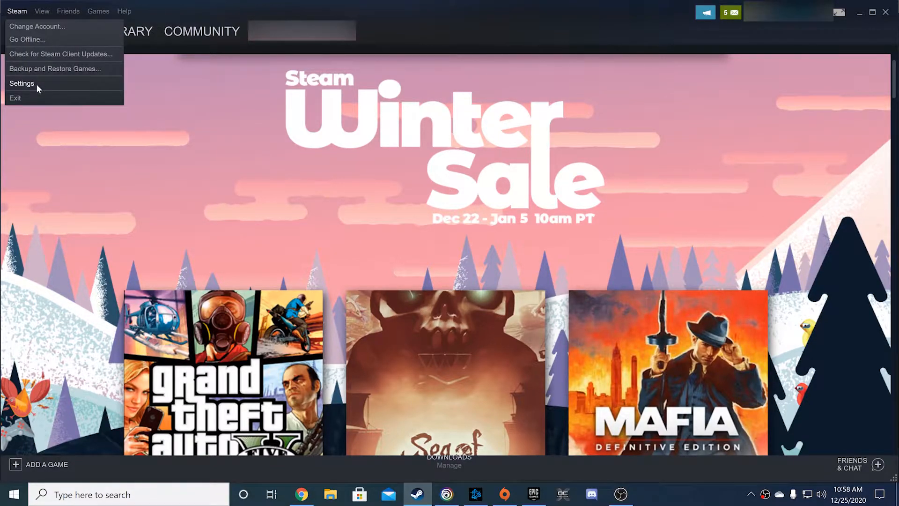
left_click(22, 84)
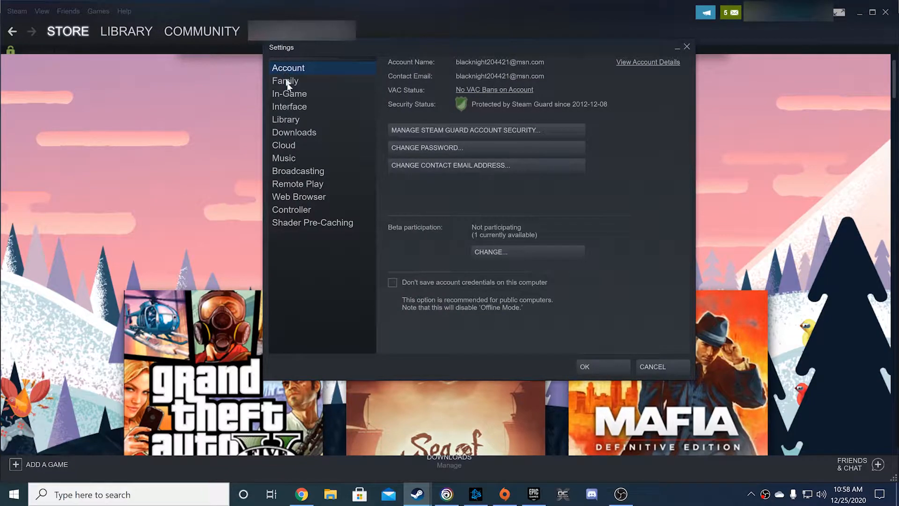
mouse_move(294, 148)
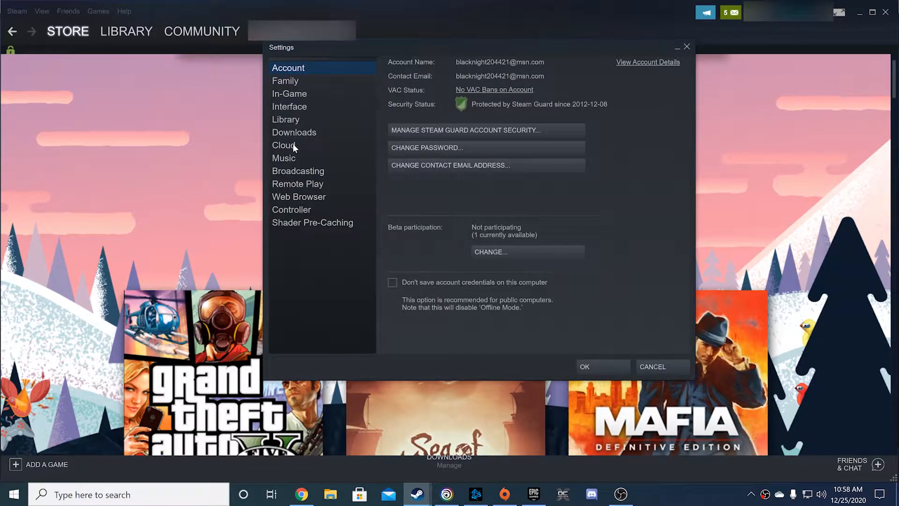
left_click(284, 145)
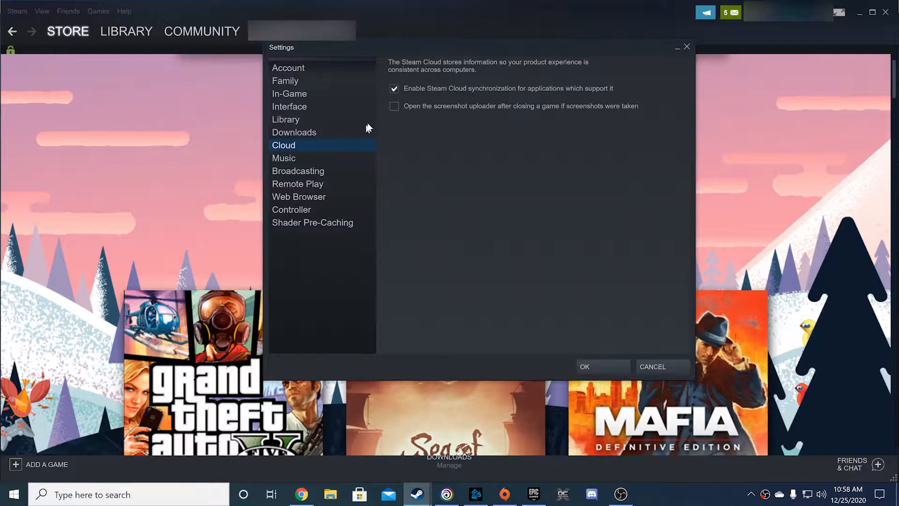
mouse_move(382, 83)
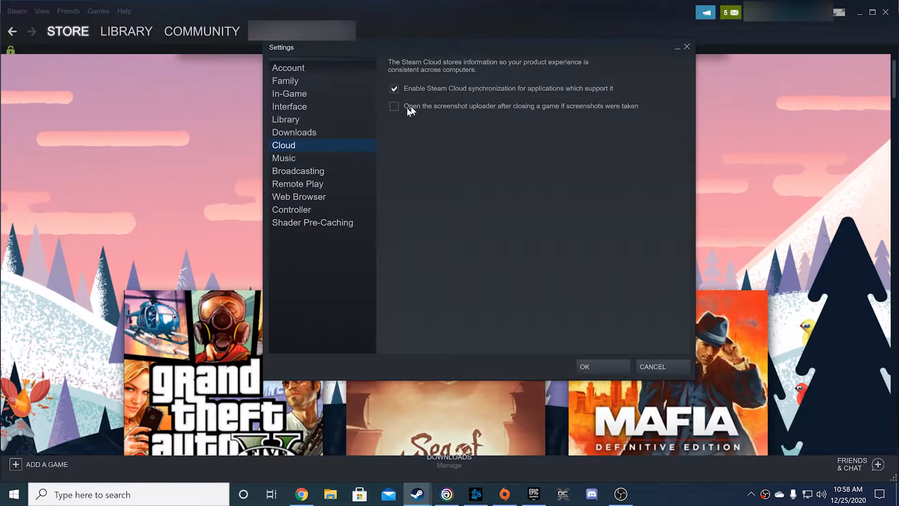
mouse_move(407, 125)
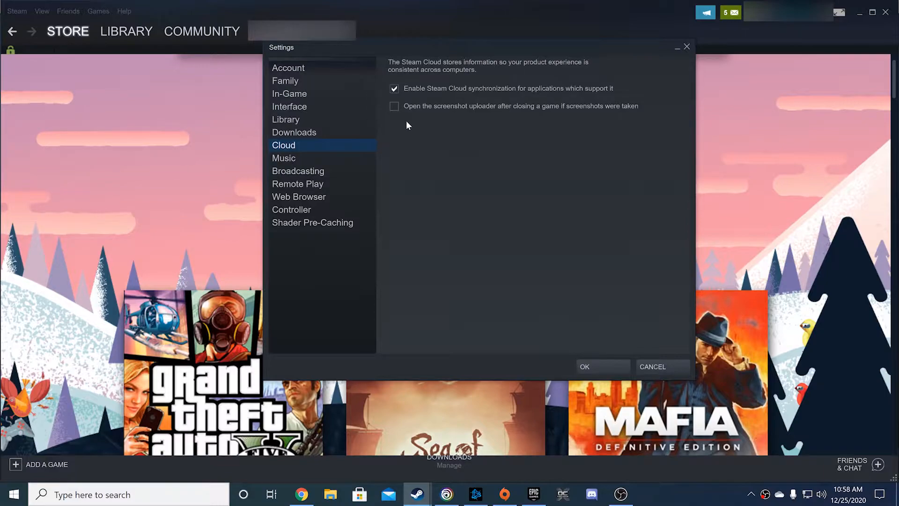
mouse_move(415, 136)
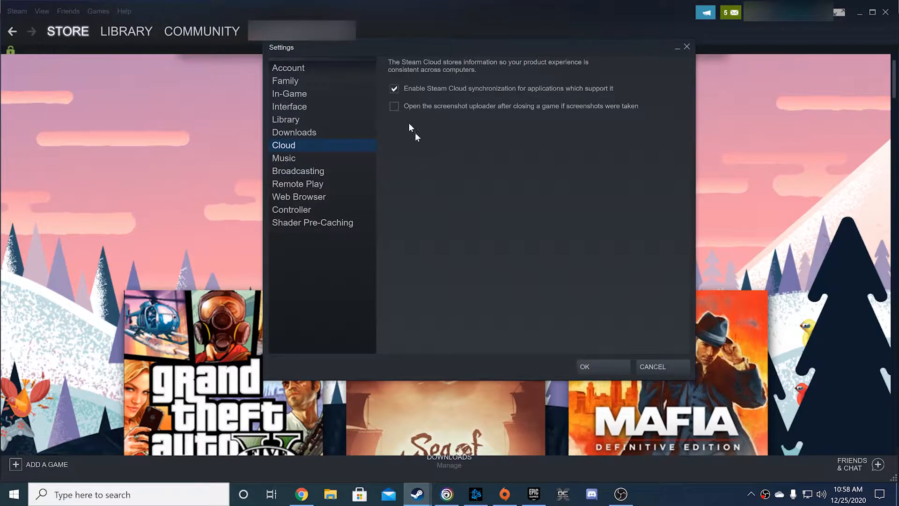
left_click(584, 366)
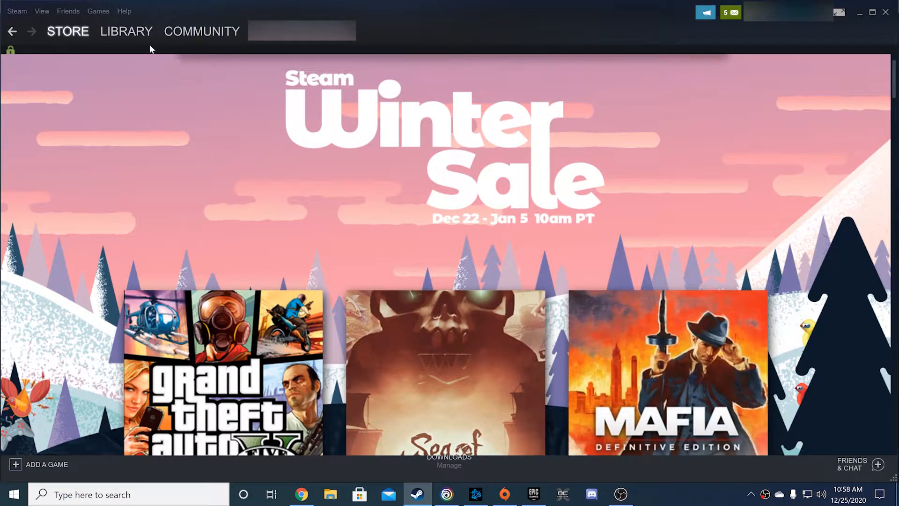
left_click(125, 31)
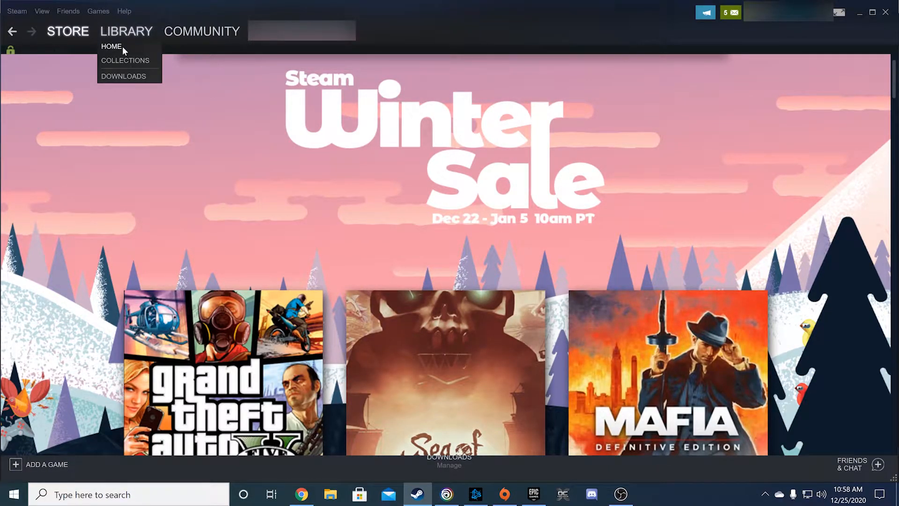
- Open Batman™: Arkham Origins properties from Library Home to confirm 'Keep games saves in the Steam Cloud' is checked
left_click(112, 45)
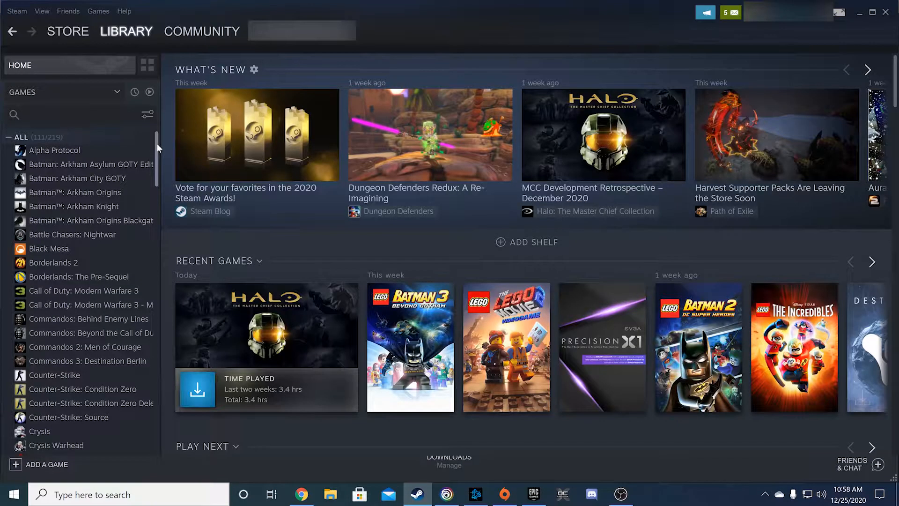
mouse_move(74, 206)
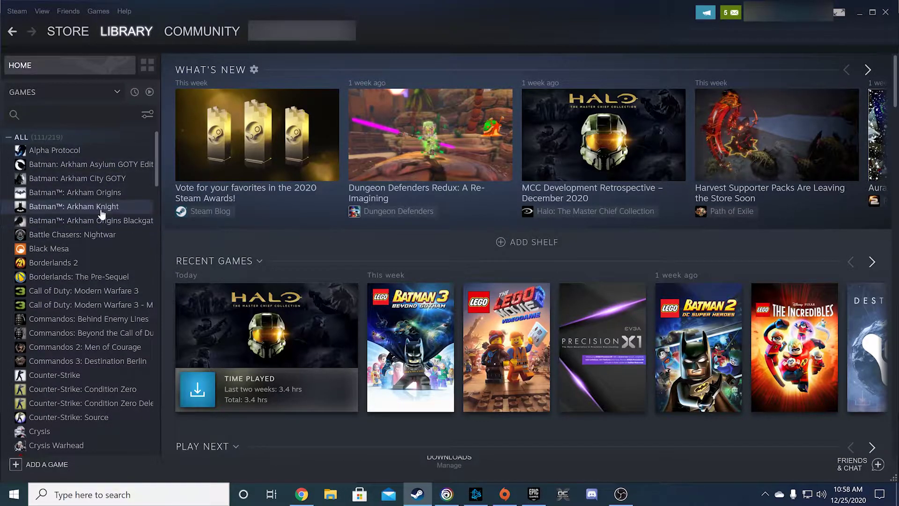
mouse_move(74, 192)
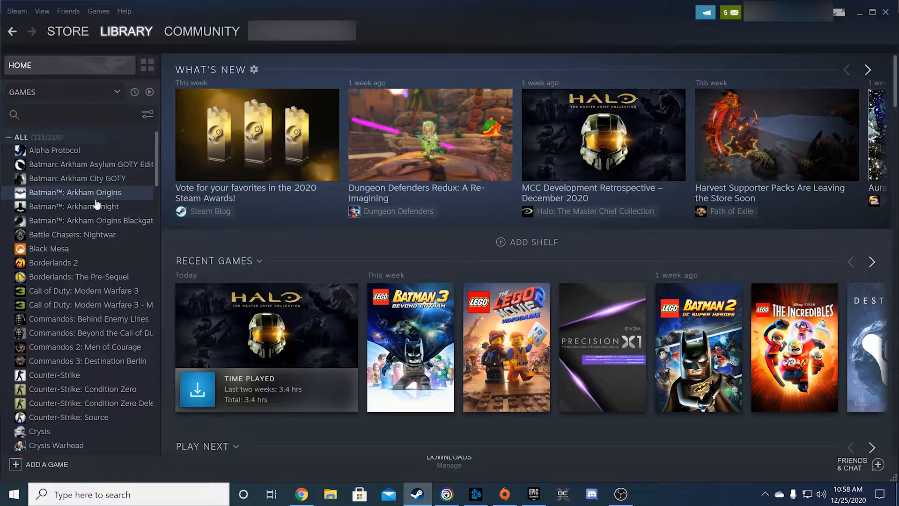
right_click(75, 192)
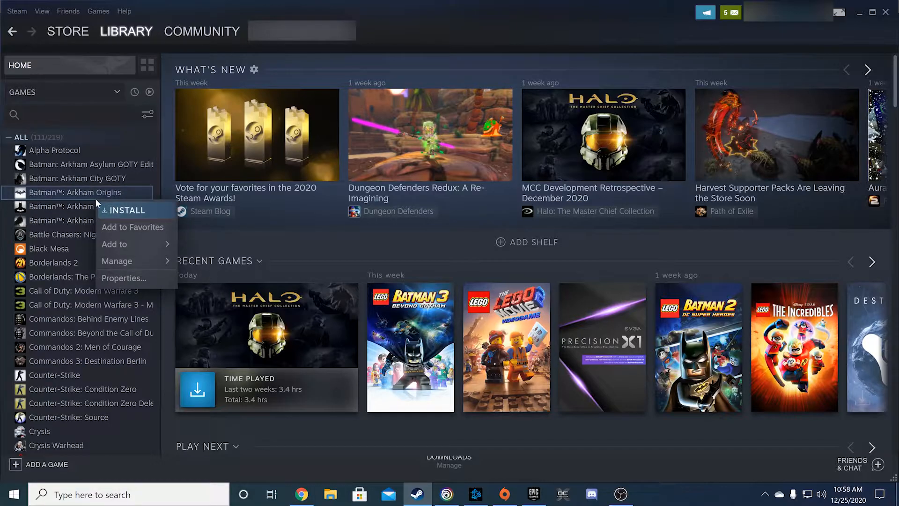
mouse_move(122, 278)
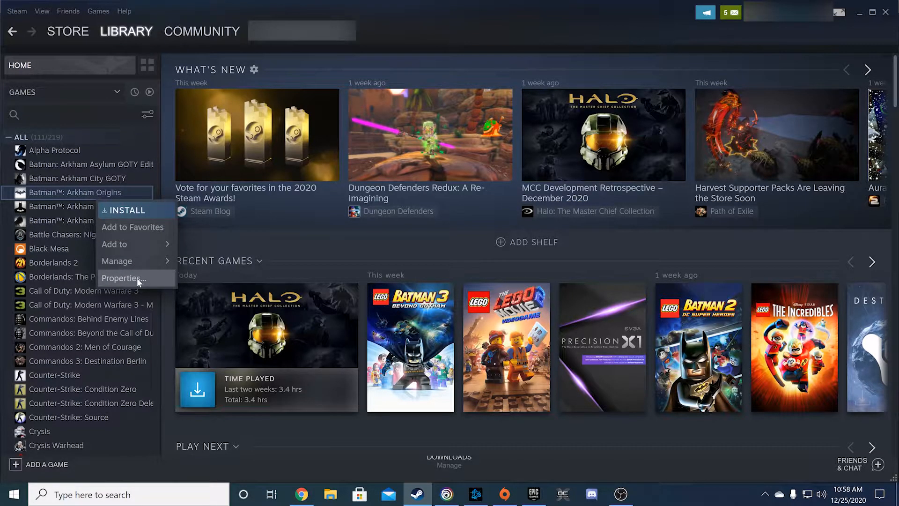
left_click(123, 278)
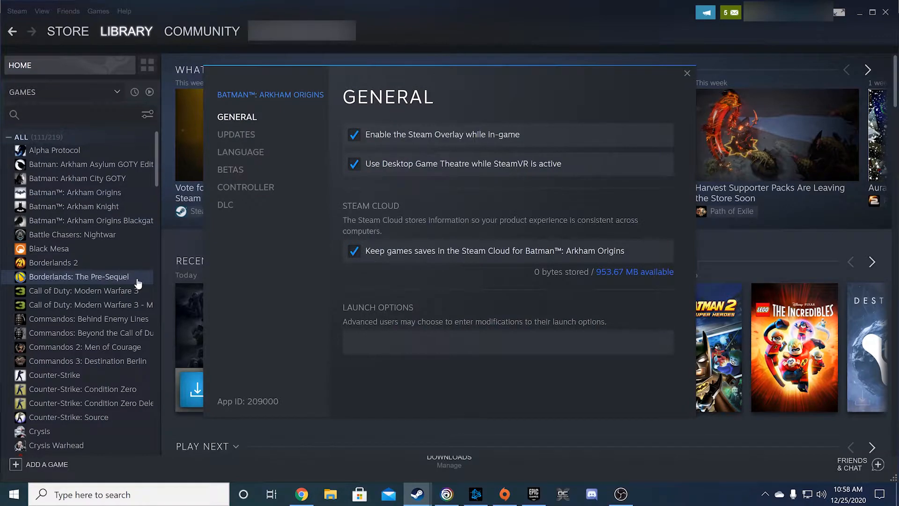
mouse_move(326, 288)
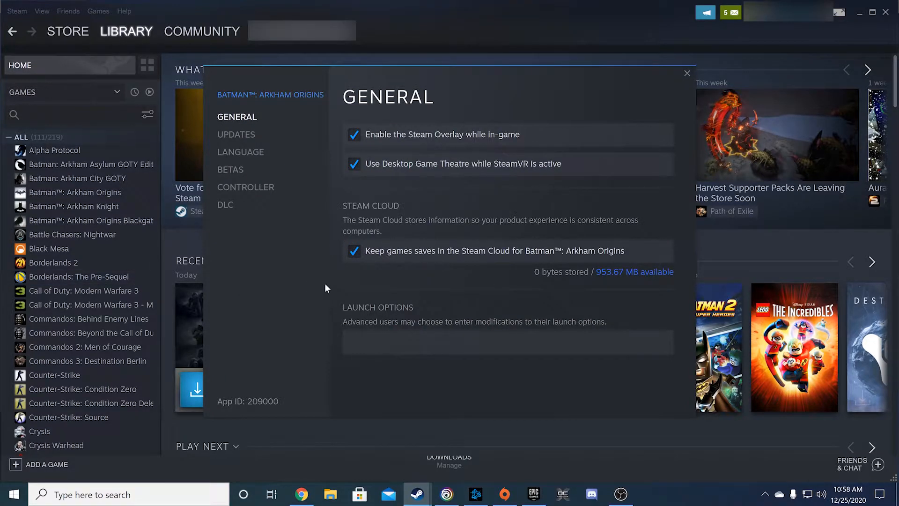
mouse_move(304, 214)
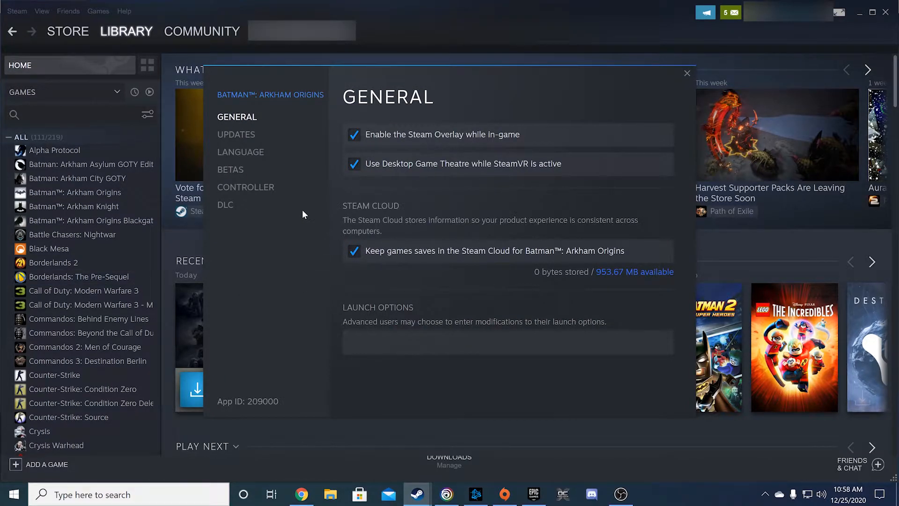
mouse_move(286, 176)
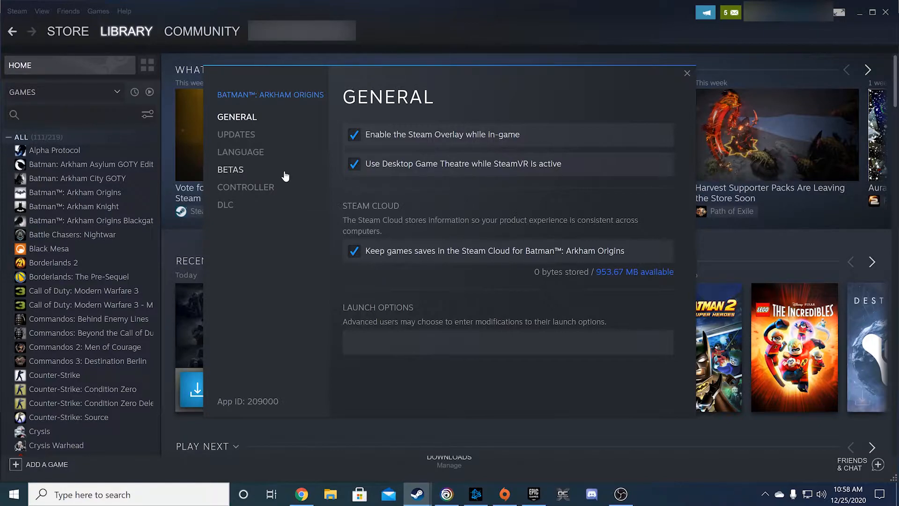
mouse_move(377, 271)
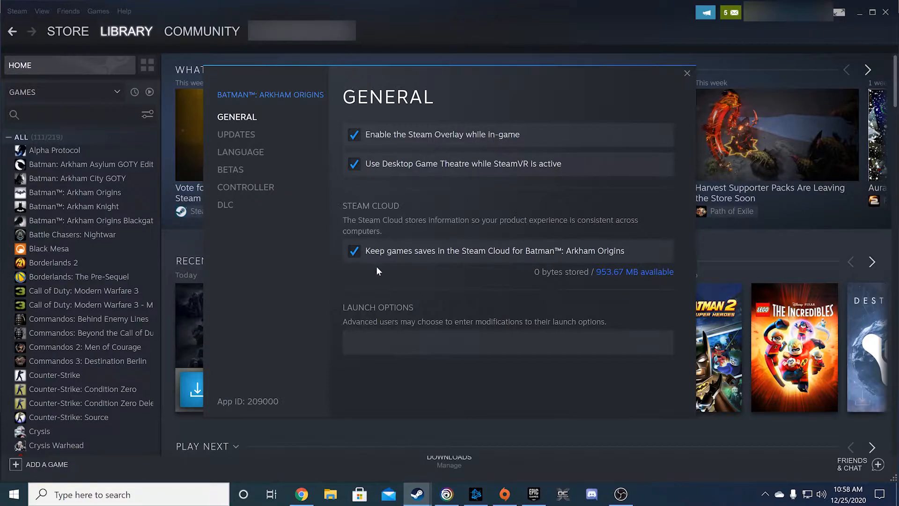
mouse_move(331, 241)
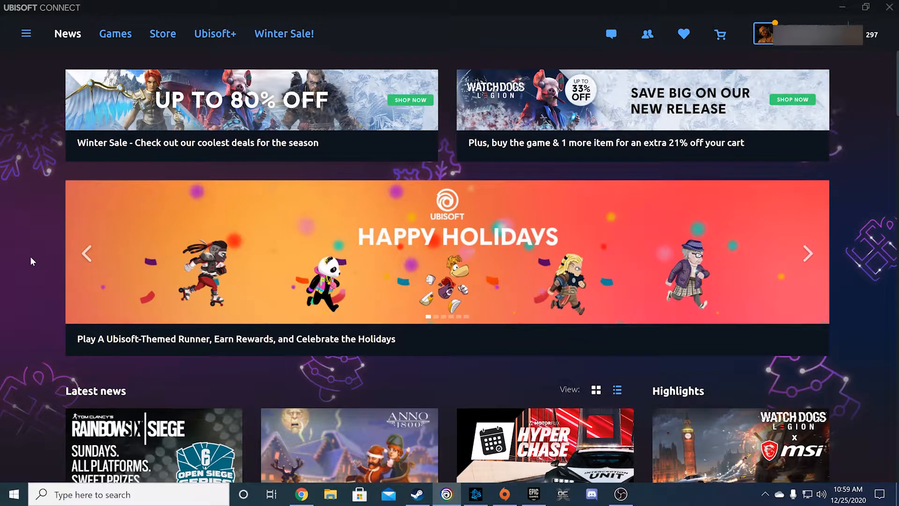
mouse_move(25, 36)
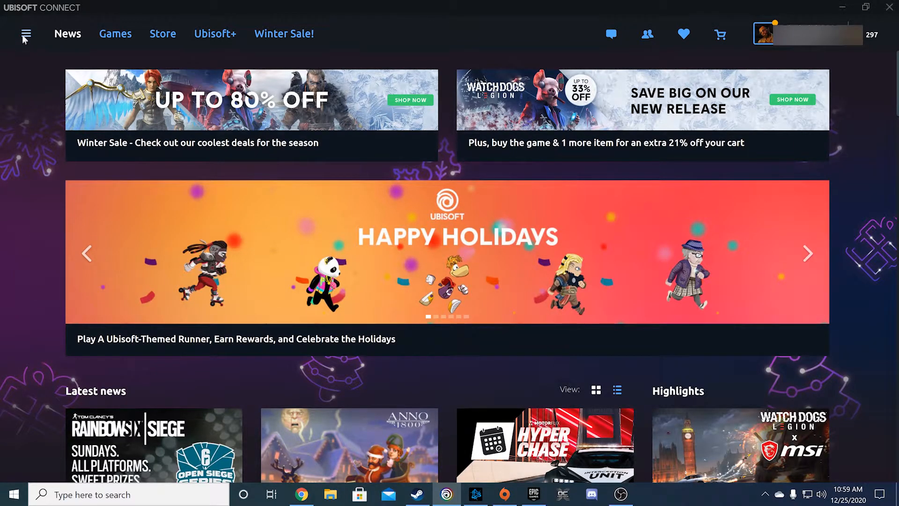
- Confirm 'Enable cloud save synchronization for supported games' is ticked in Ubisoft Connect settings, then switch to Origin
left_click(25, 34)
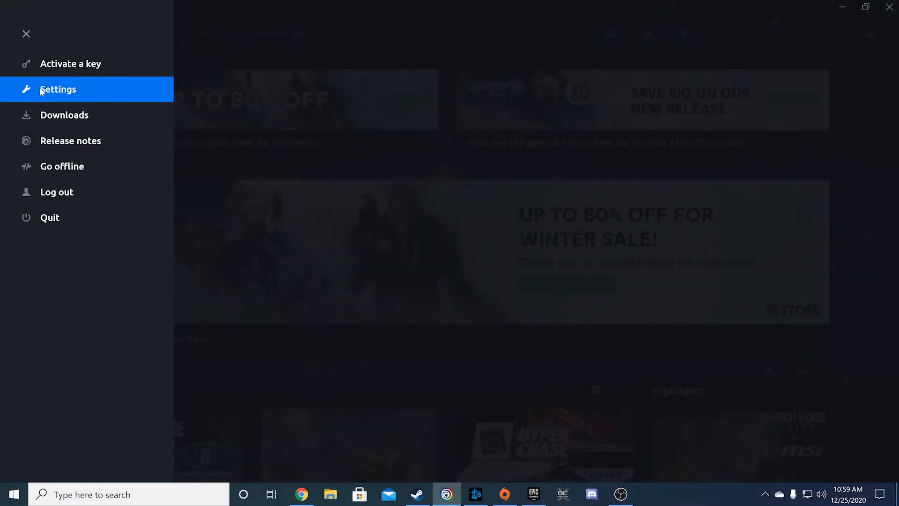
left_click(57, 90)
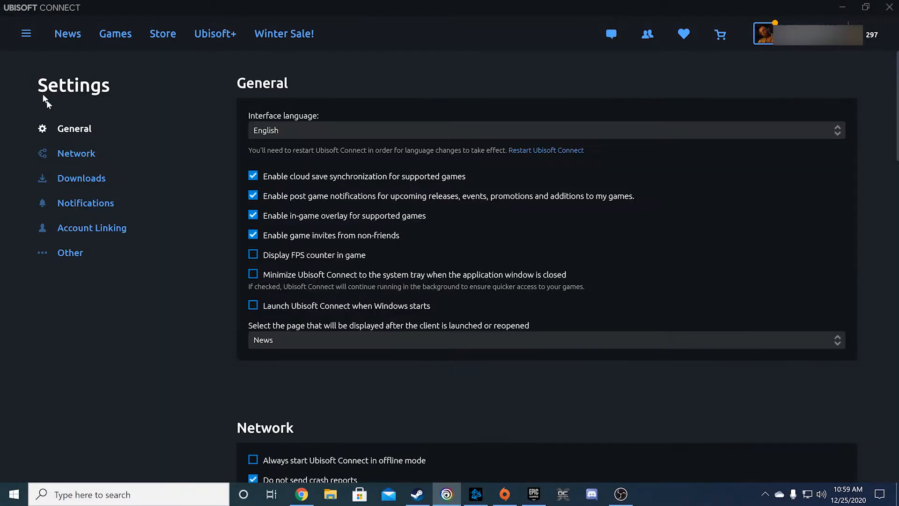
mouse_move(184, 222)
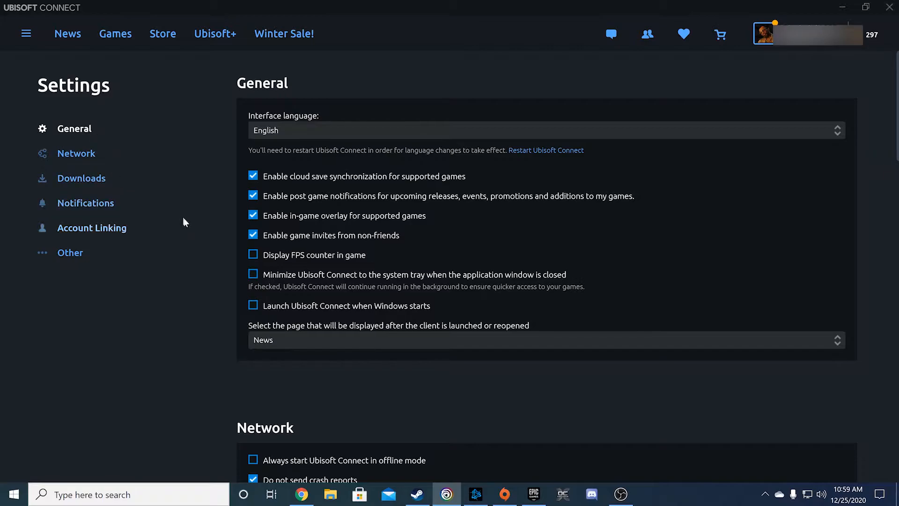
mouse_move(219, 265)
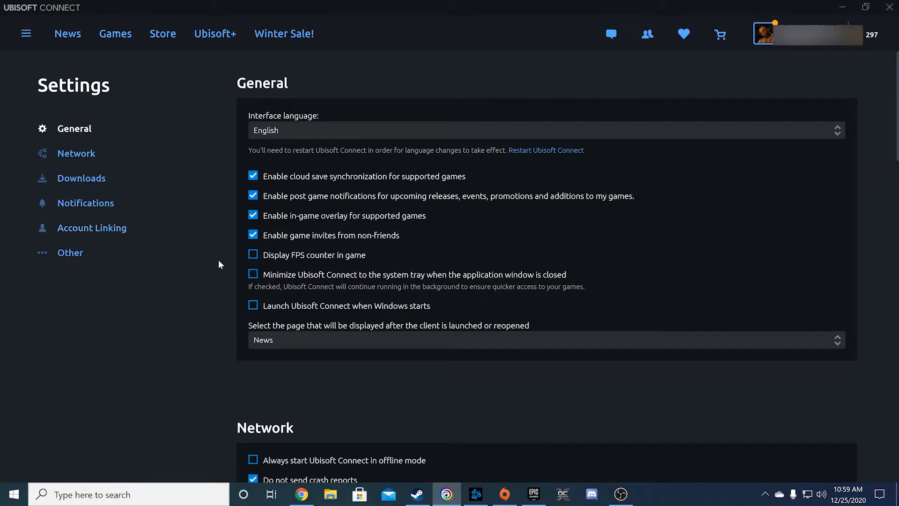
mouse_move(268, 194)
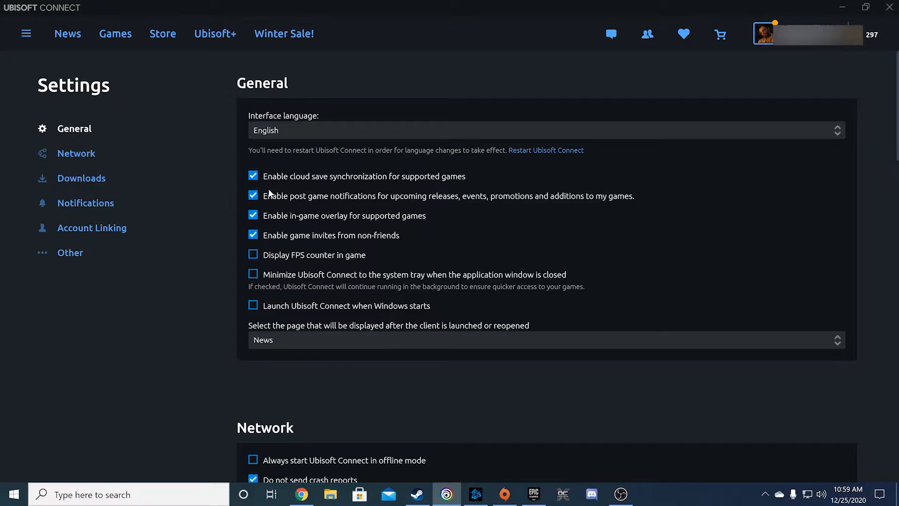
mouse_move(283, 182)
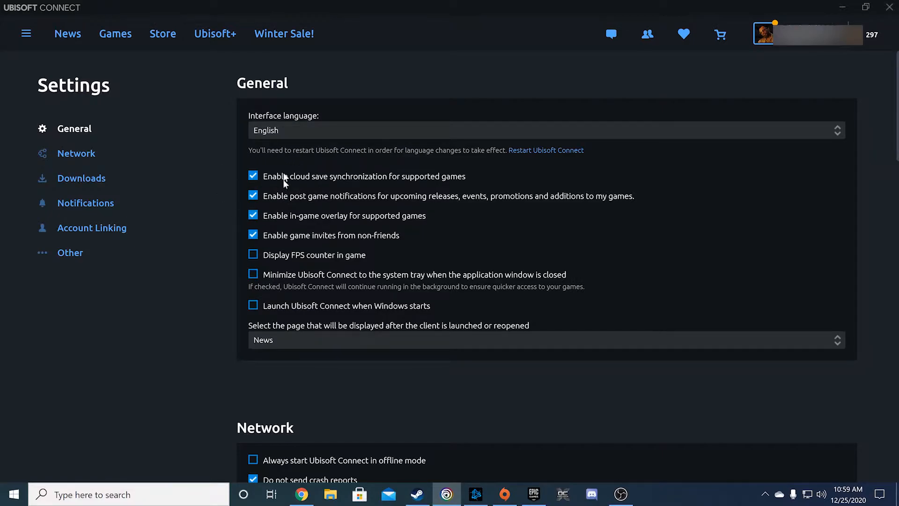
mouse_move(221, 195)
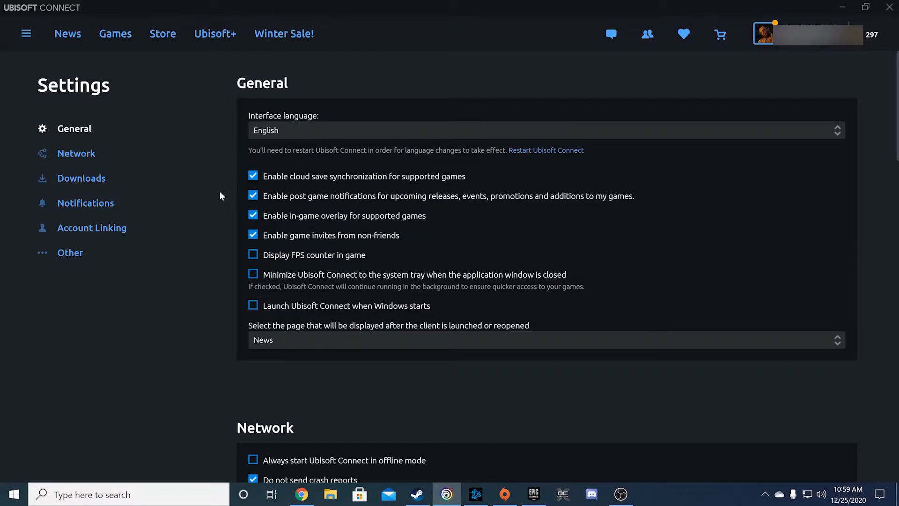
mouse_move(281, 143)
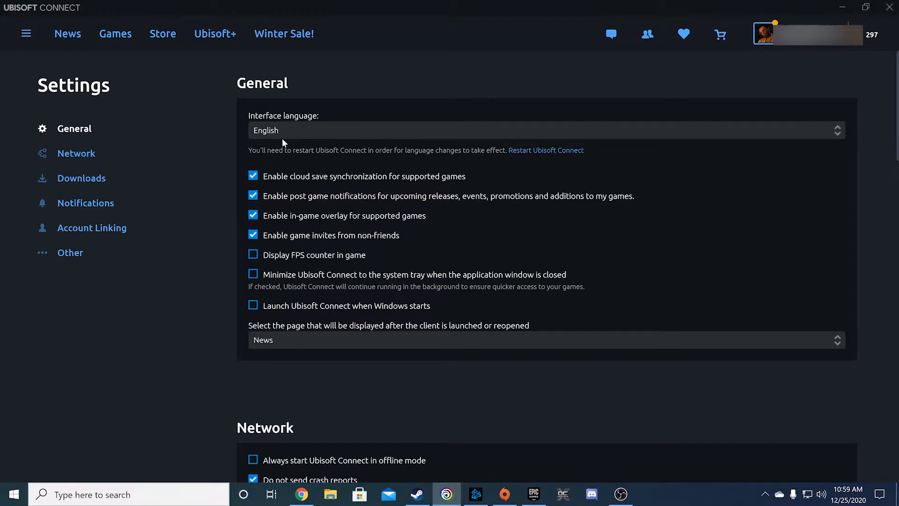
mouse_move(240, 146)
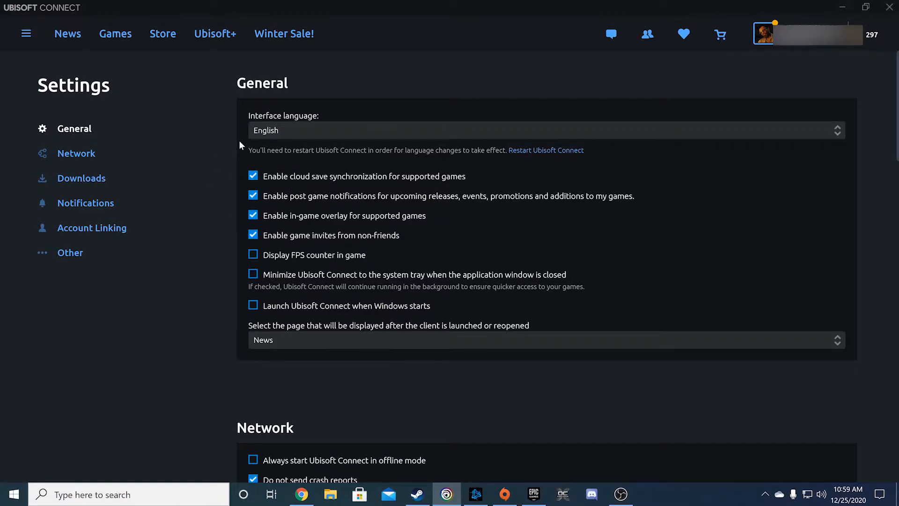
mouse_move(232, 184)
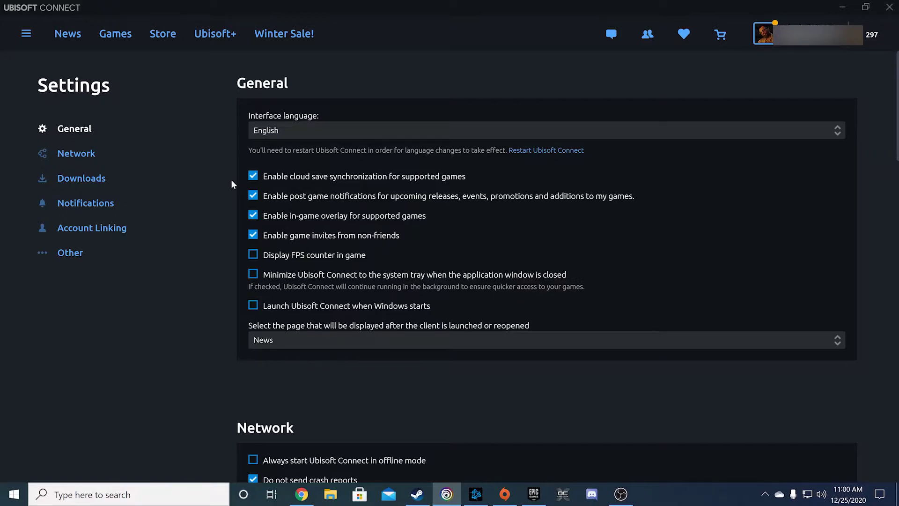
left_click(504, 494)
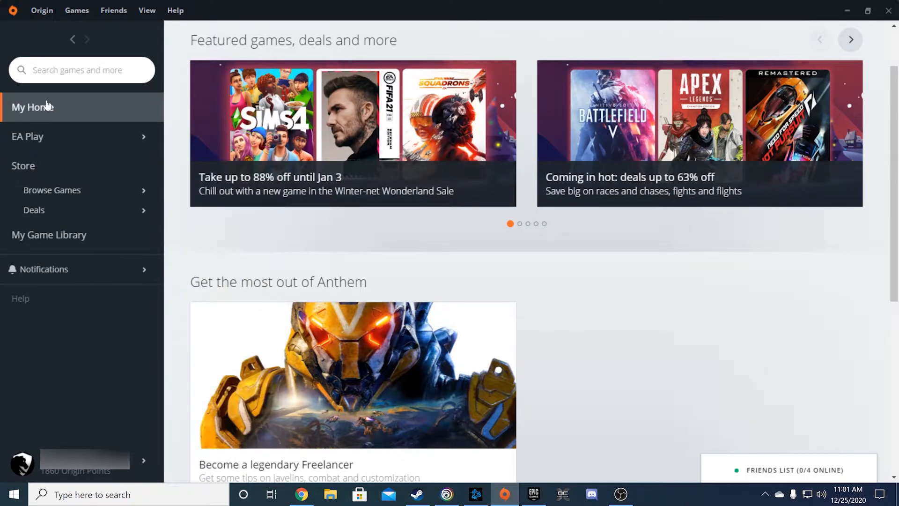
mouse_move(41, 11)
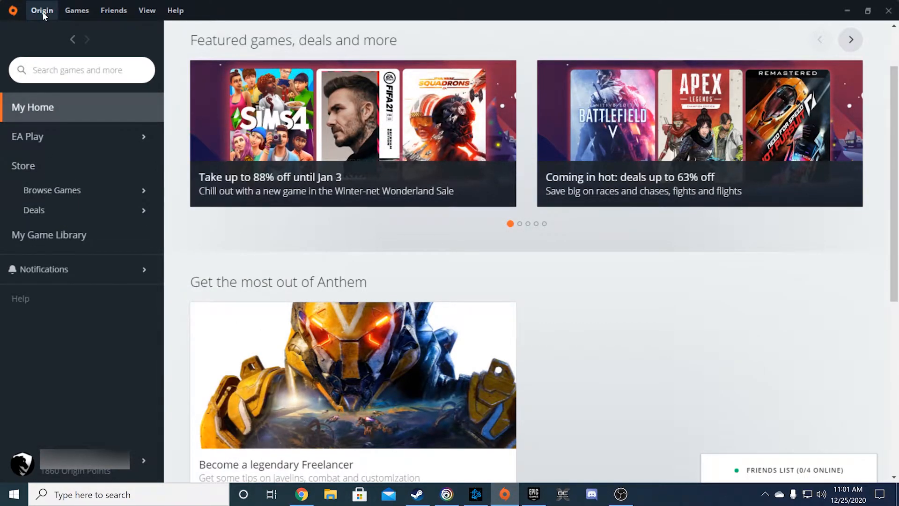
- Show the Installs & Saves tab of Origin's Application Settings with the Cloud storage Saves toggle on
left_click(41, 10)
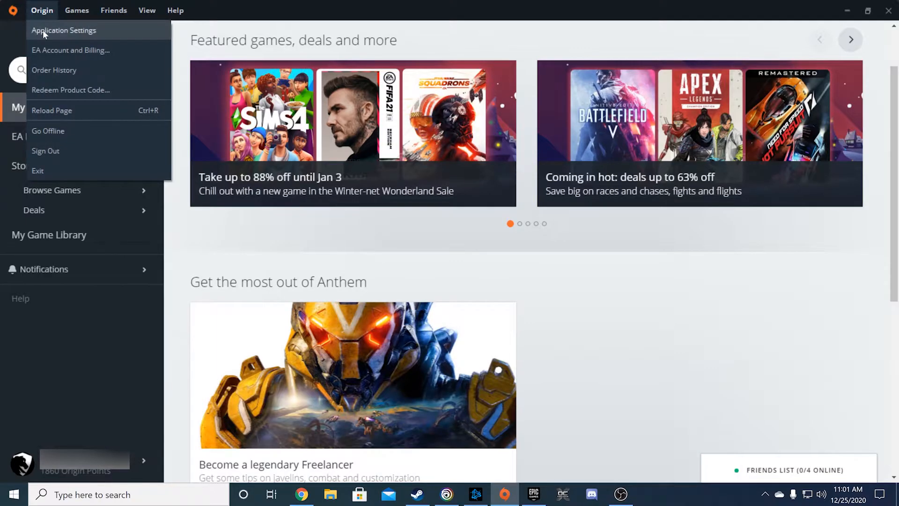
left_click(63, 30)
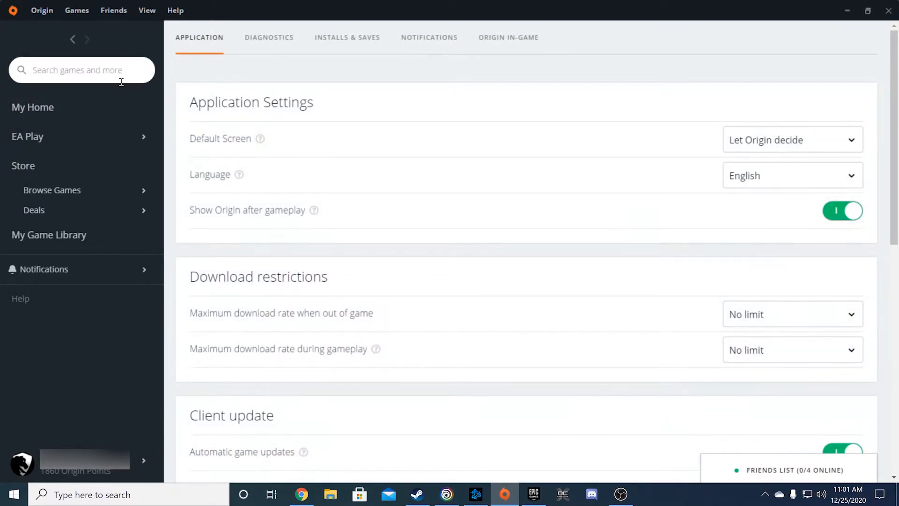
mouse_move(412, 137)
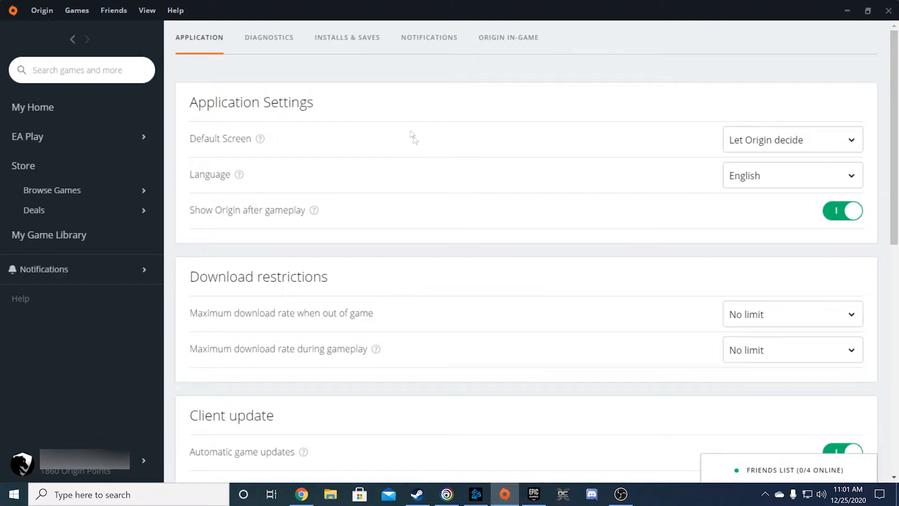
mouse_move(358, 45)
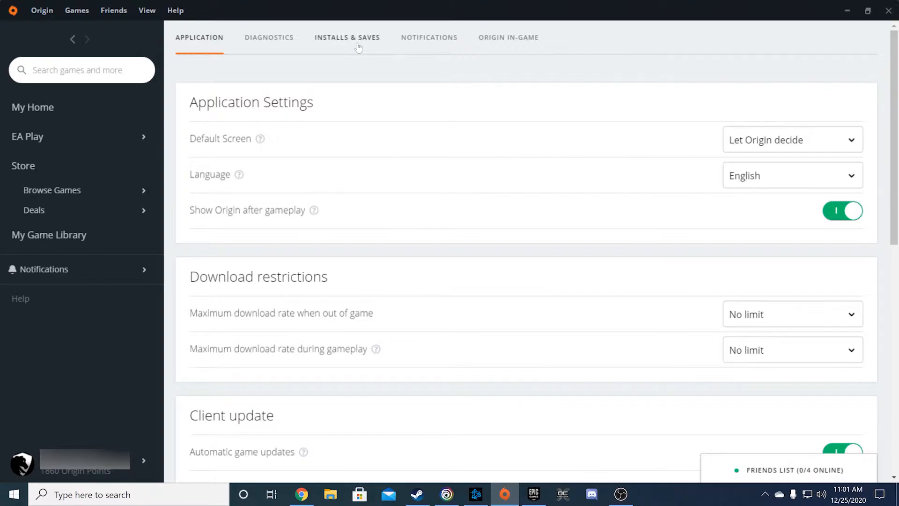
left_click(347, 38)
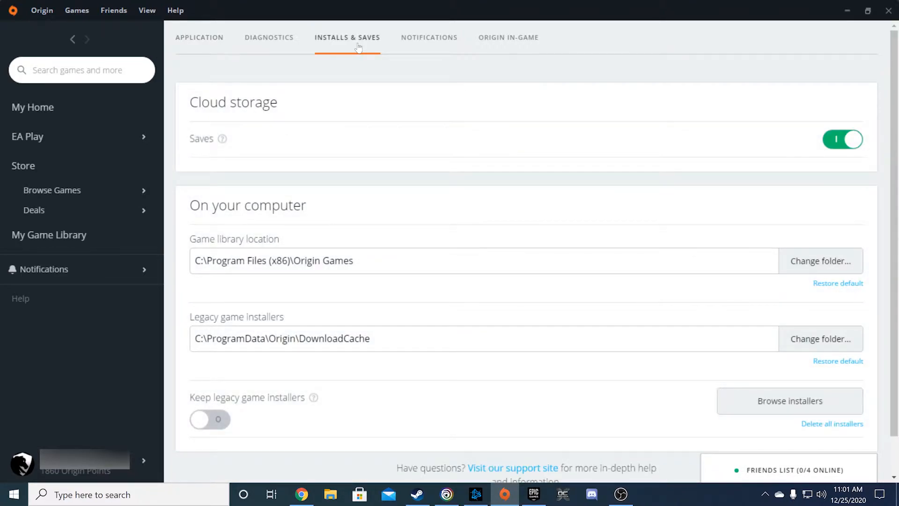
mouse_move(490, 192)
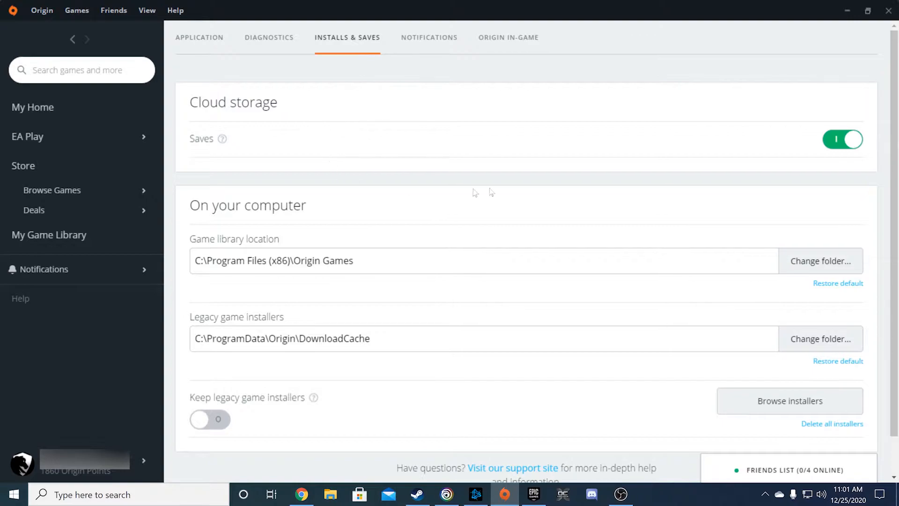
mouse_move(871, 137)
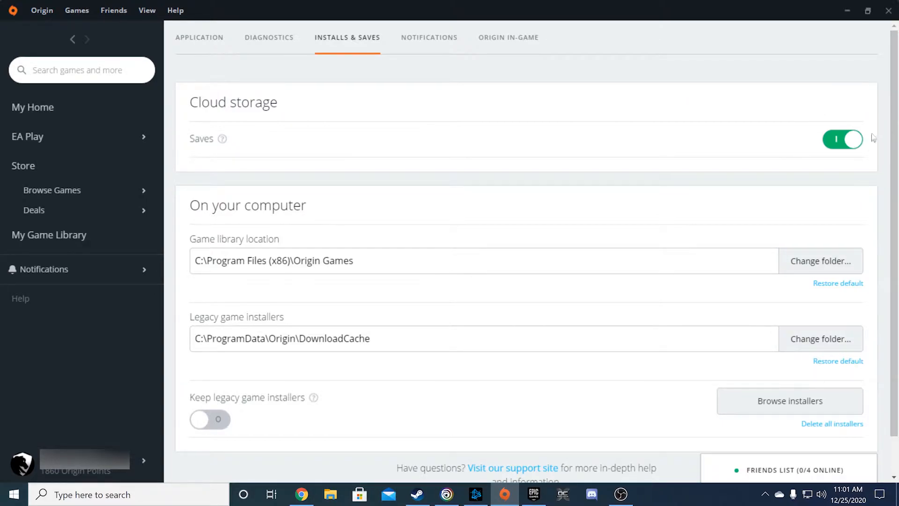
mouse_move(876, 141)
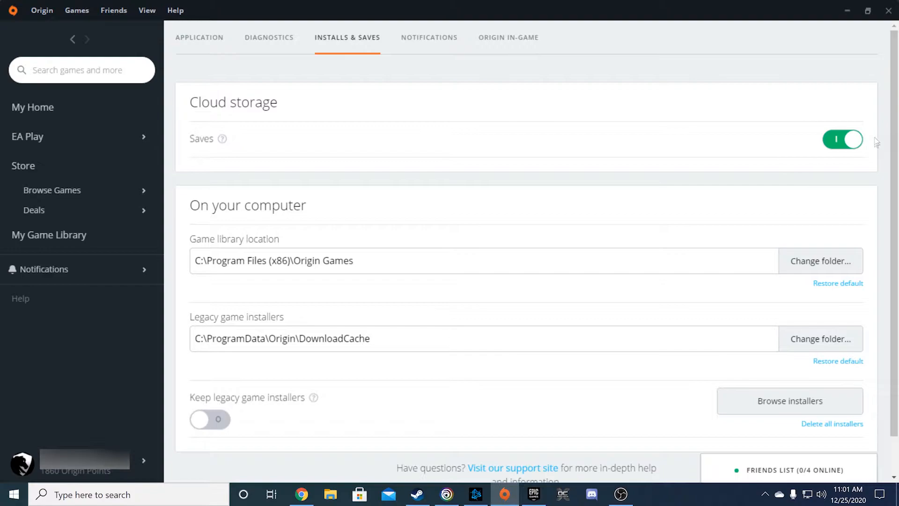
mouse_move(655, 165)
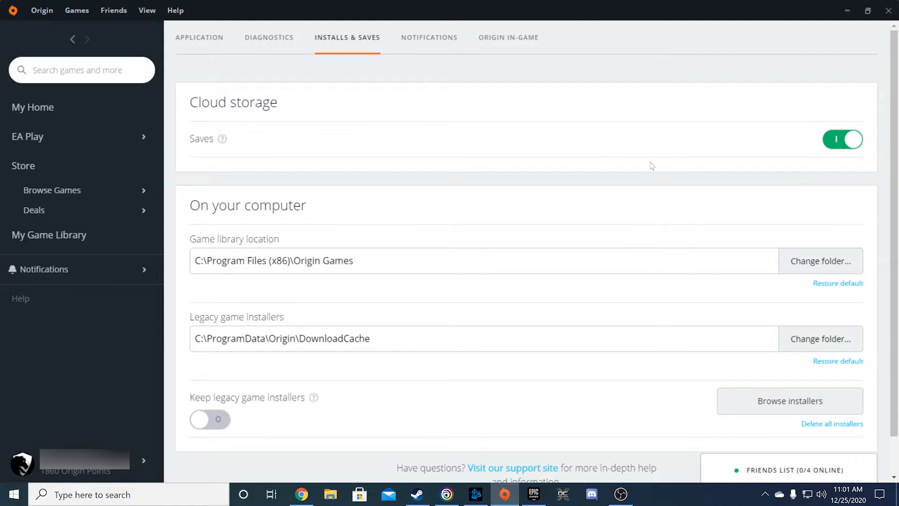
mouse_move(196, 173)
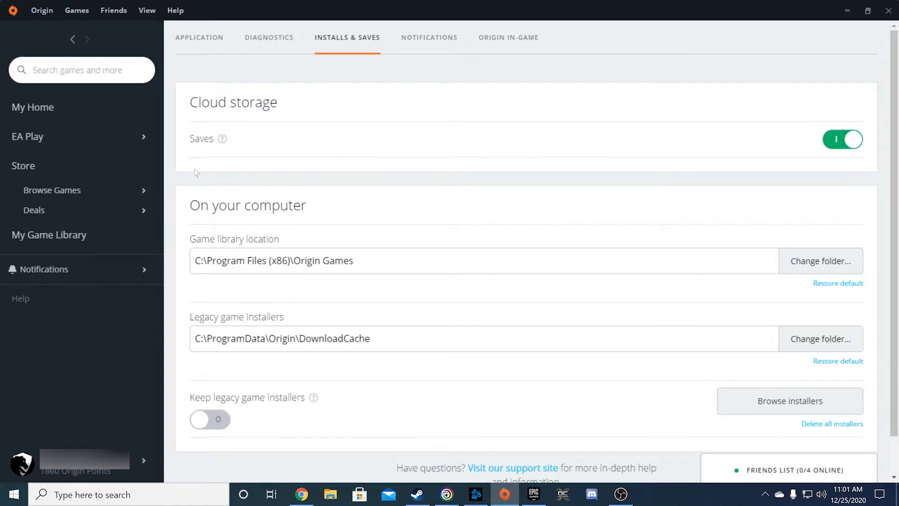
- Open Battlefield 4's Cloud Saves properties tab showing 'Enable cloud saves for all supported games' checked
left_click(48, 235)
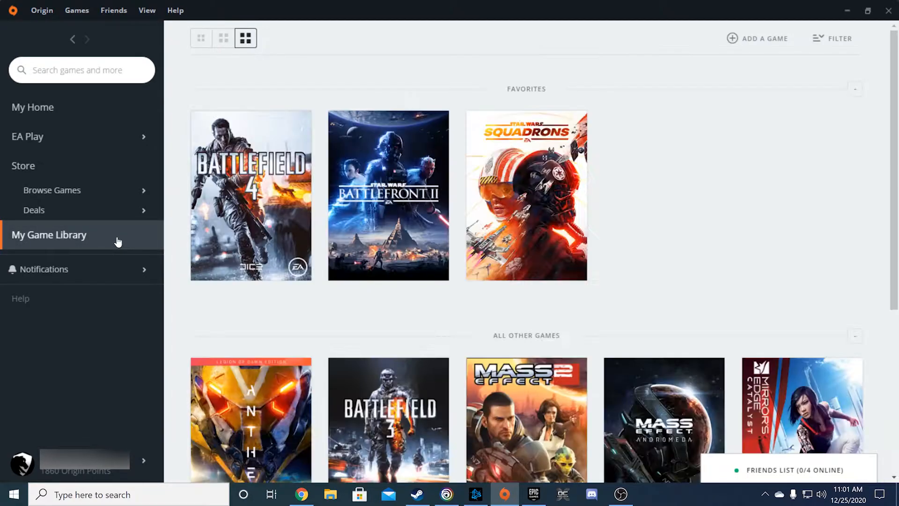
mouse_move(250, 197)
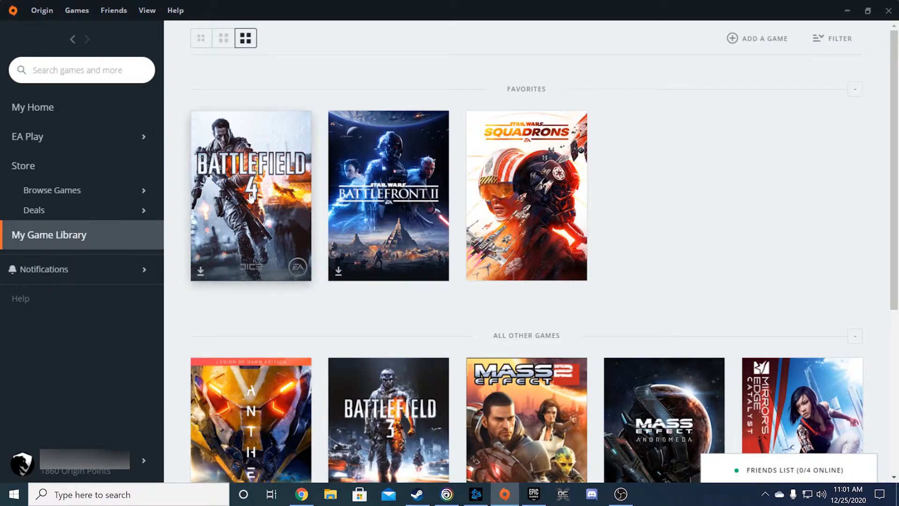
right_click(250, 195)
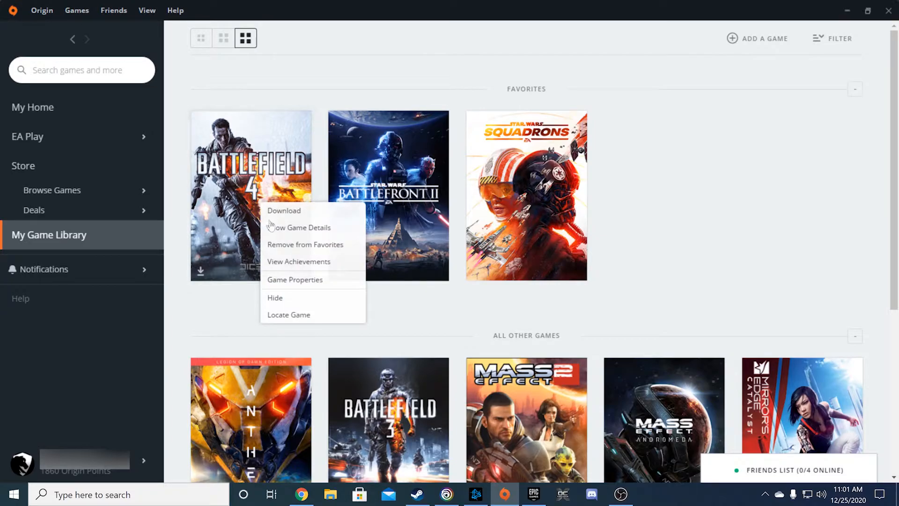
left_click(294, 279)
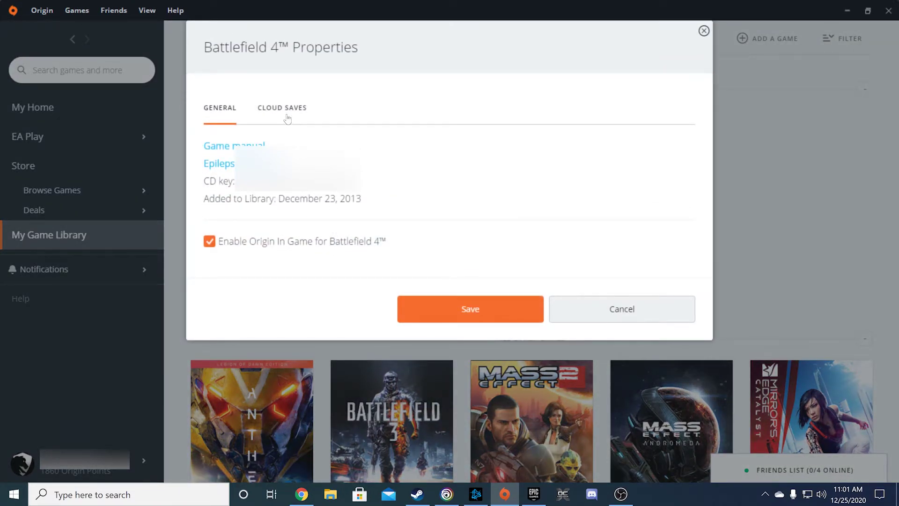
left_click(281, 107)
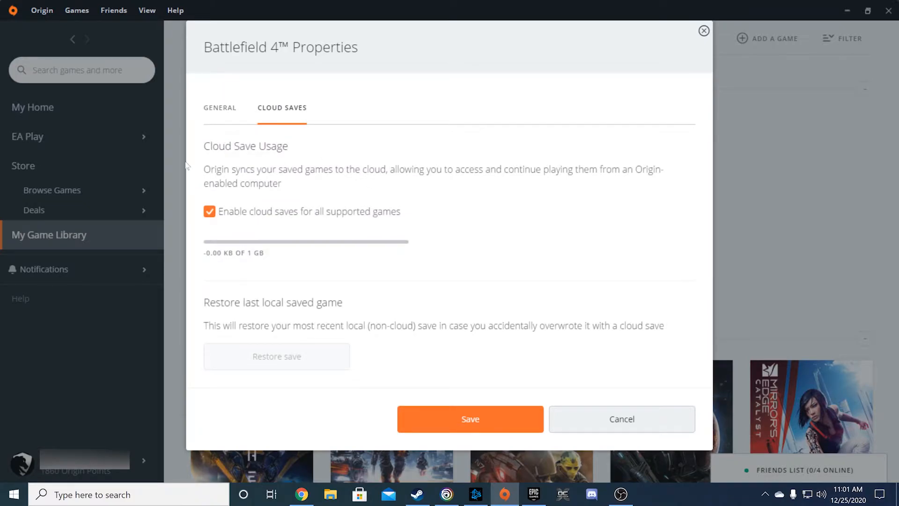
mouse_move(262, 222)
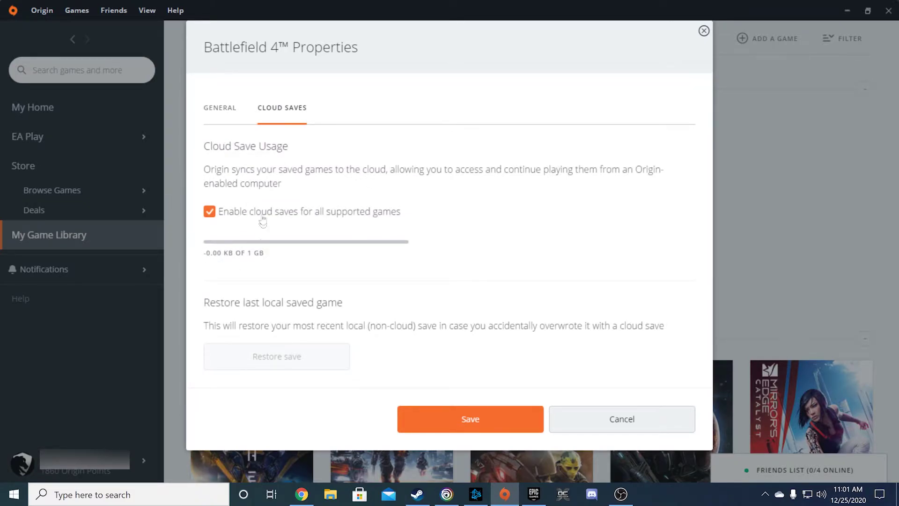
mouse_move(257, 285)
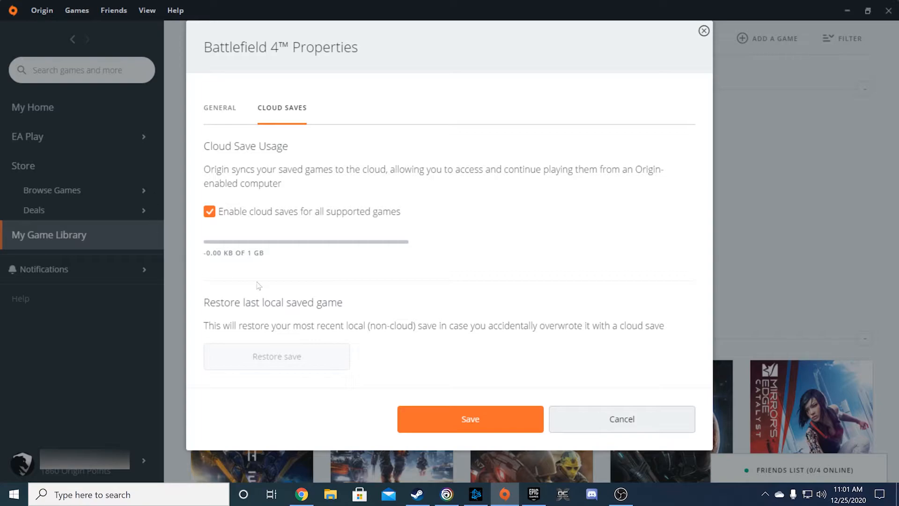
mouse_move(229, 326)
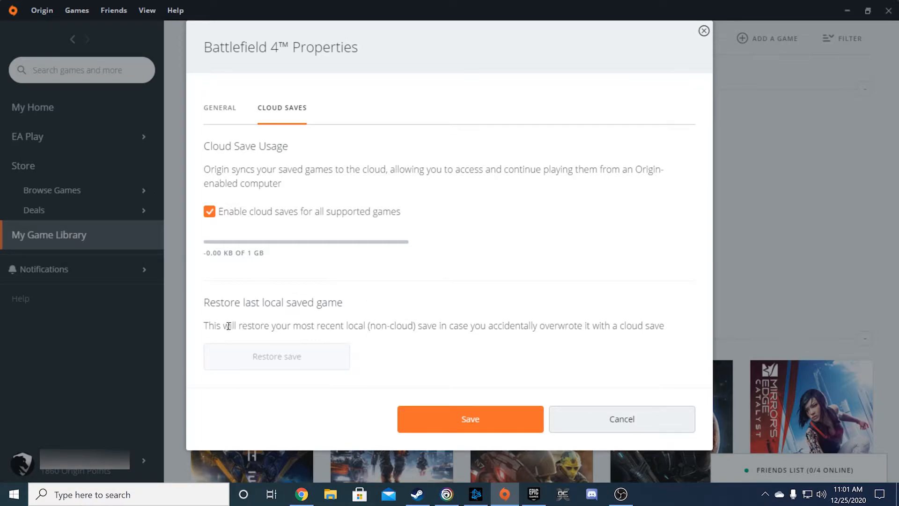
mouse_move(421, 338)
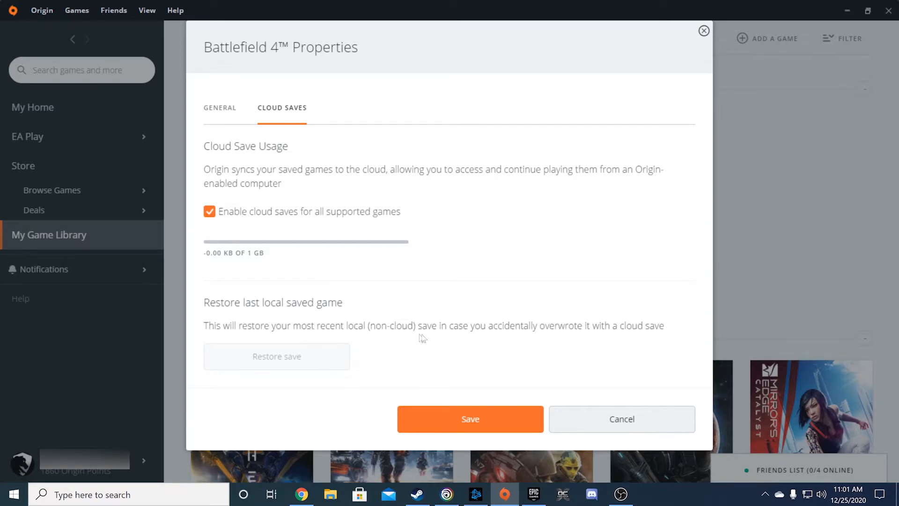
mouse_move(680, 345)
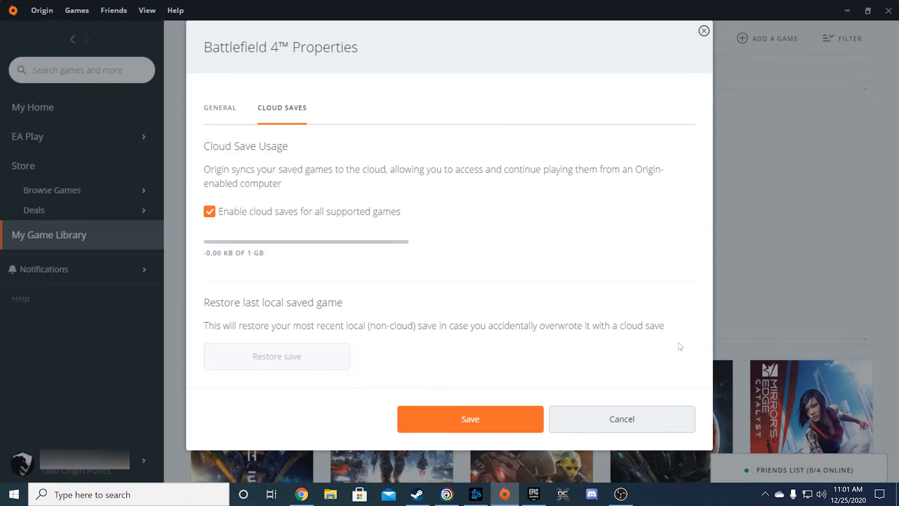
mouse_move(322, 350)
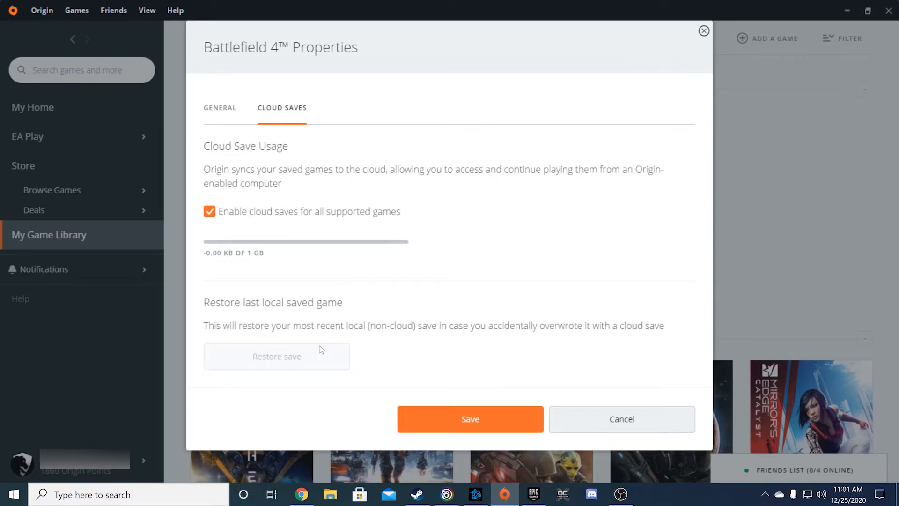
mouse_move(314, 357)
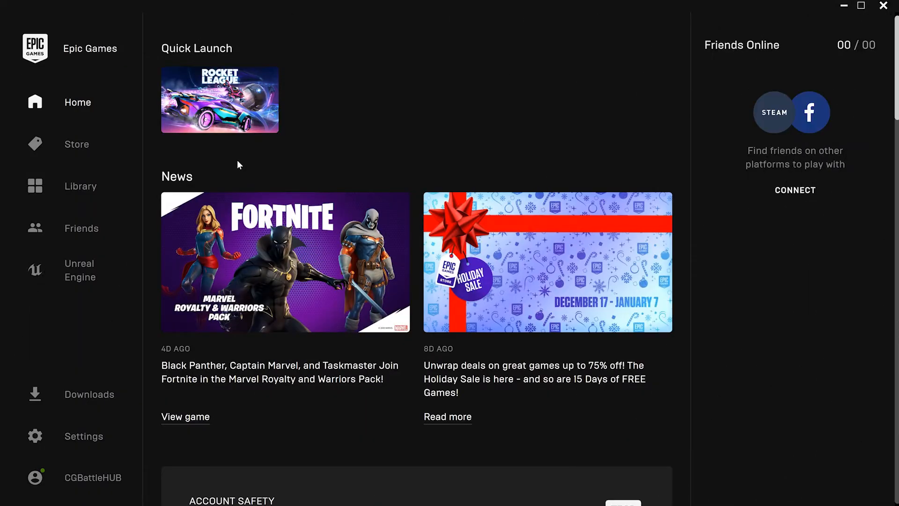
mouse_move(103, 159)
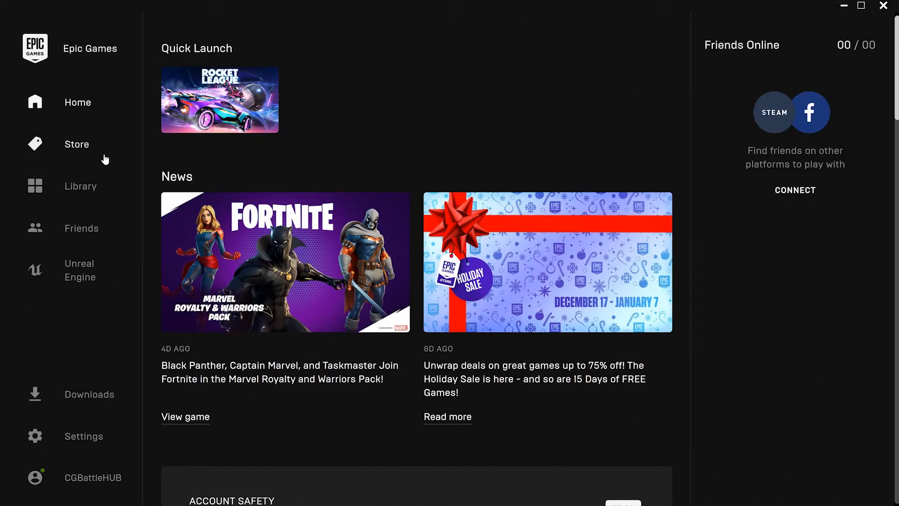
mouse_move(83, 437)
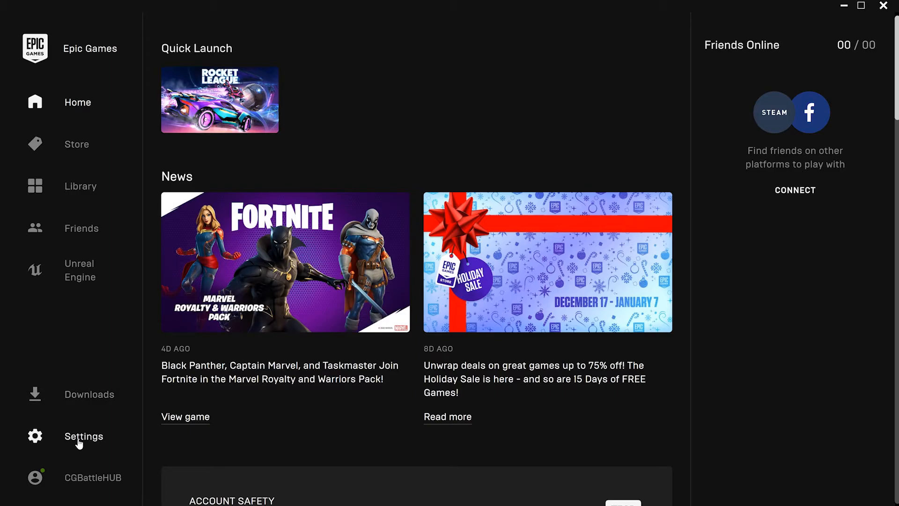
- Verify 'Enable Cloud Saves' is ticked in Epic Games Launcher settings, then switch to Battle.net
left_click(84, 437)
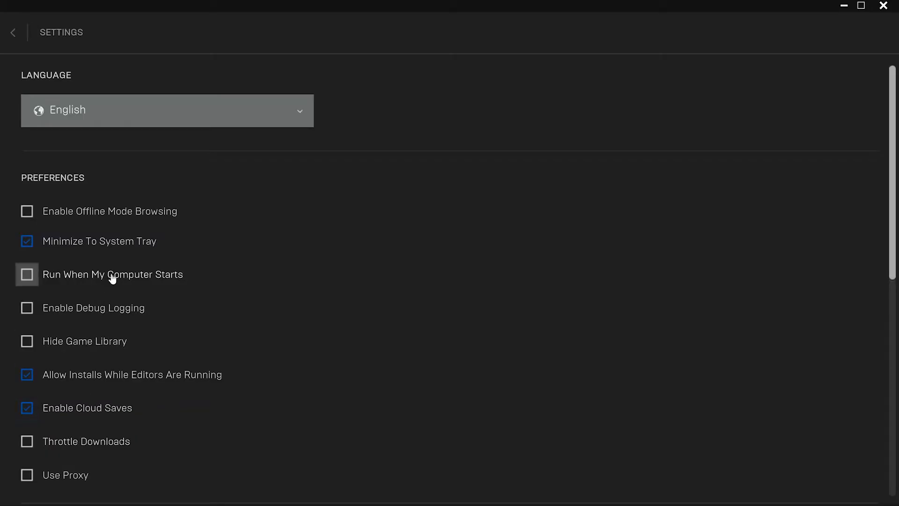
mouse_move(125, 398)
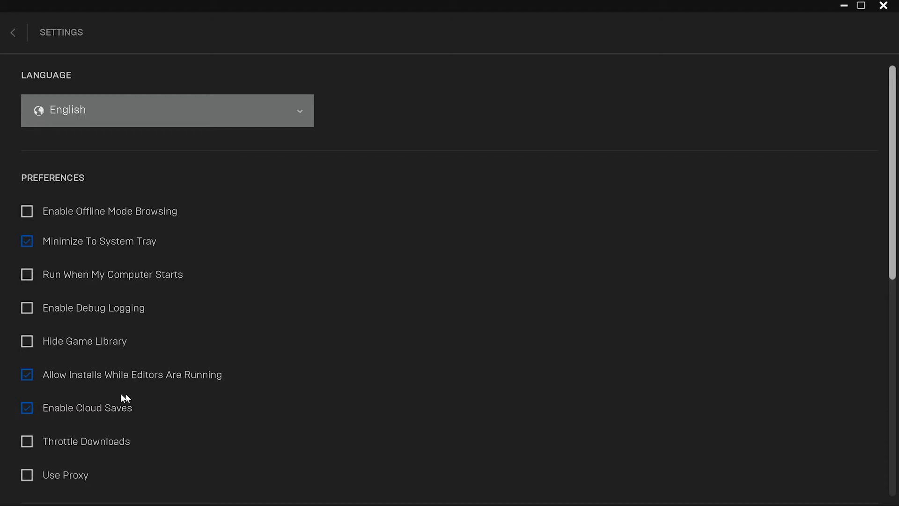
mouse_move(158, 423)
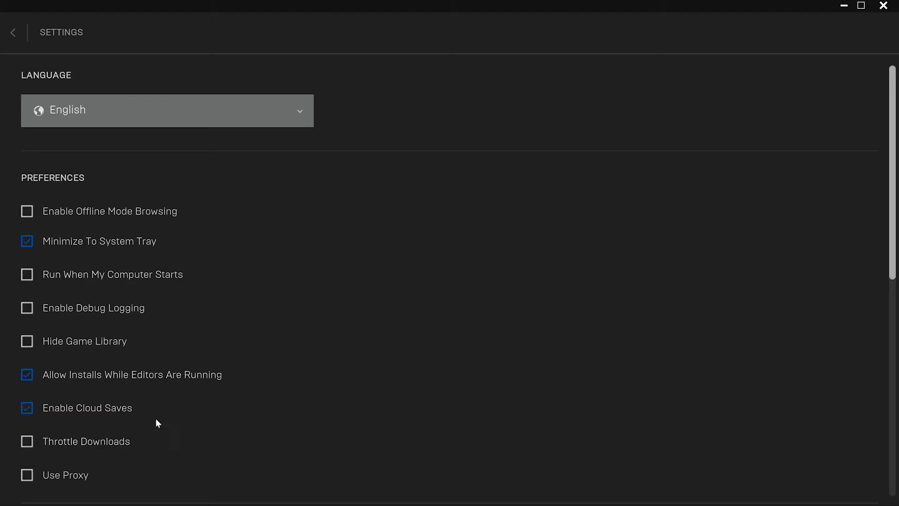
mouse_move(161, 431)
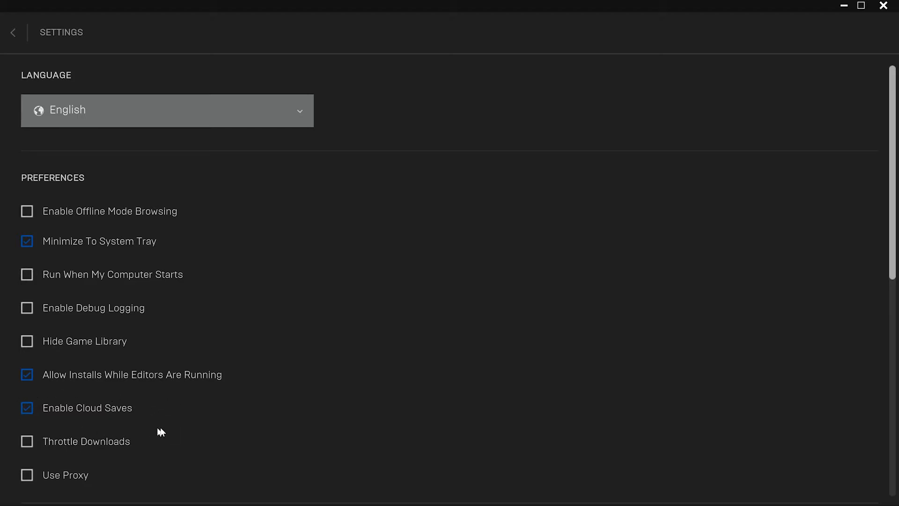
mouse_move(8, 416)
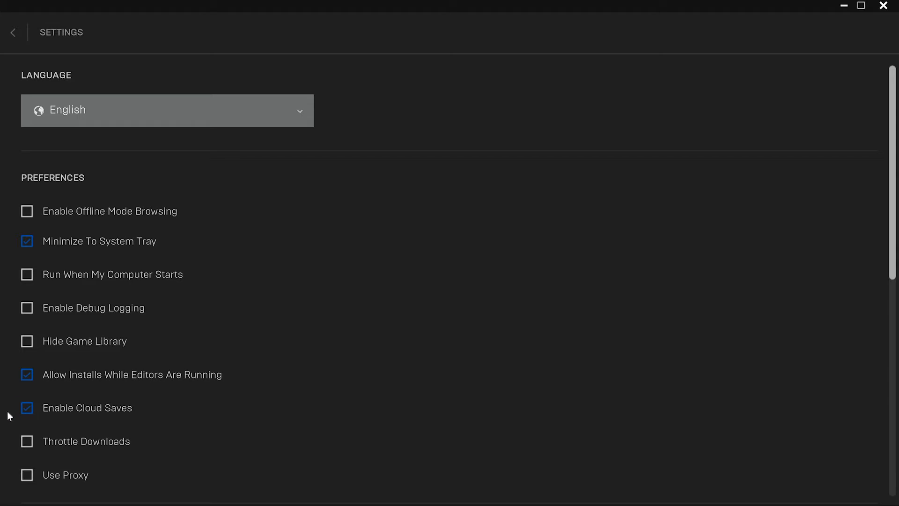
mouse_move(18, 397)
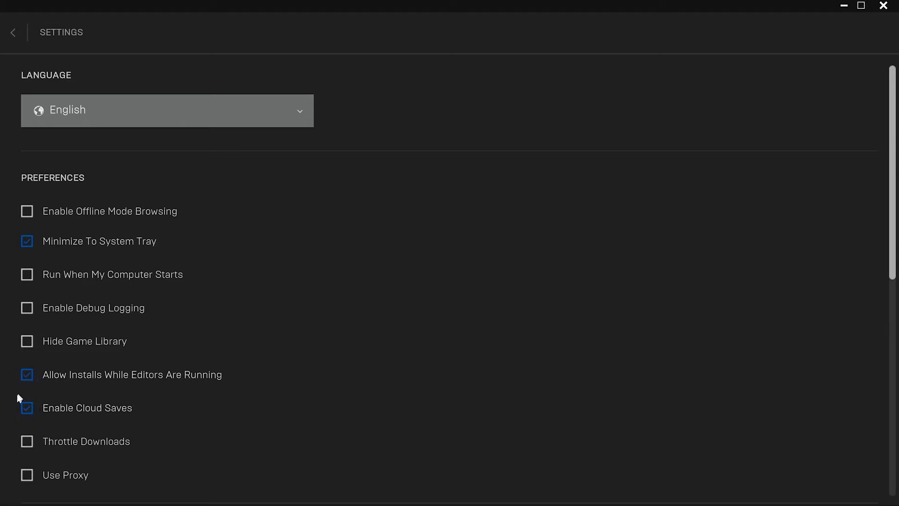
mouse_move(95, 413)
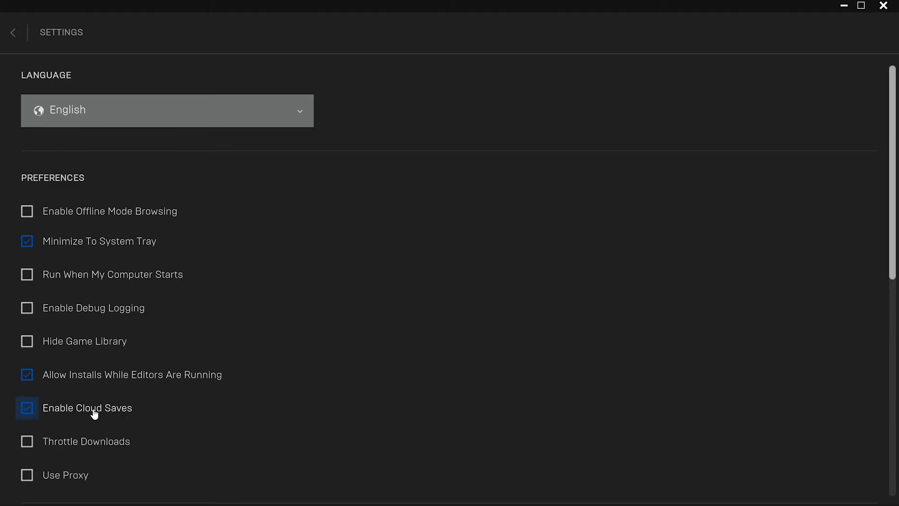
mouse_move(116, 418)
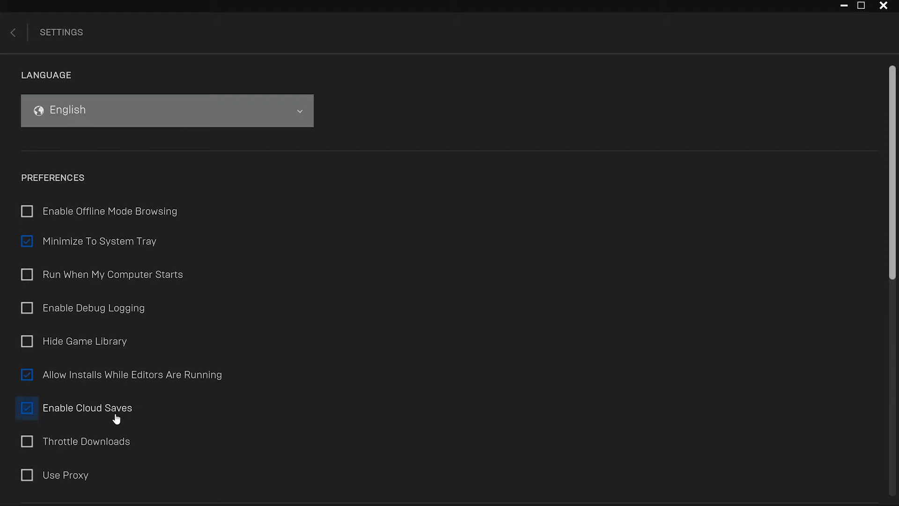
left_click(12, 32)
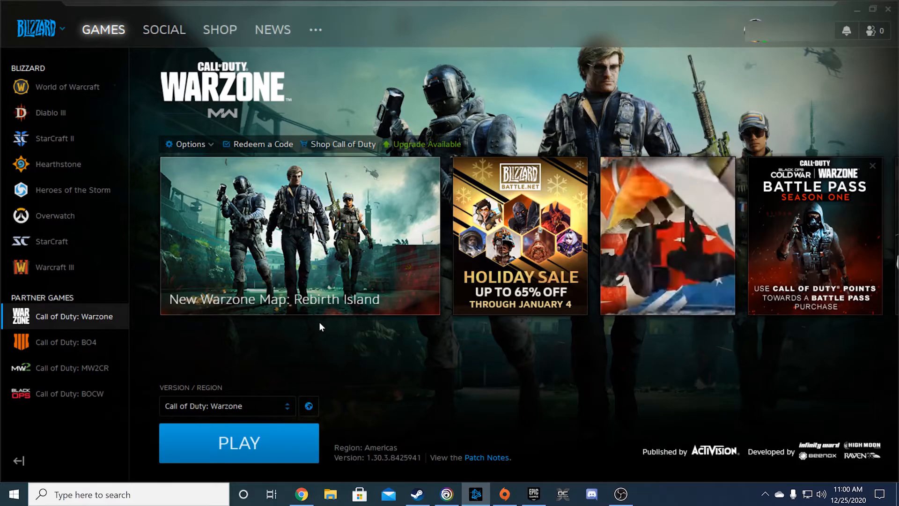
mouse_move(142, 109)
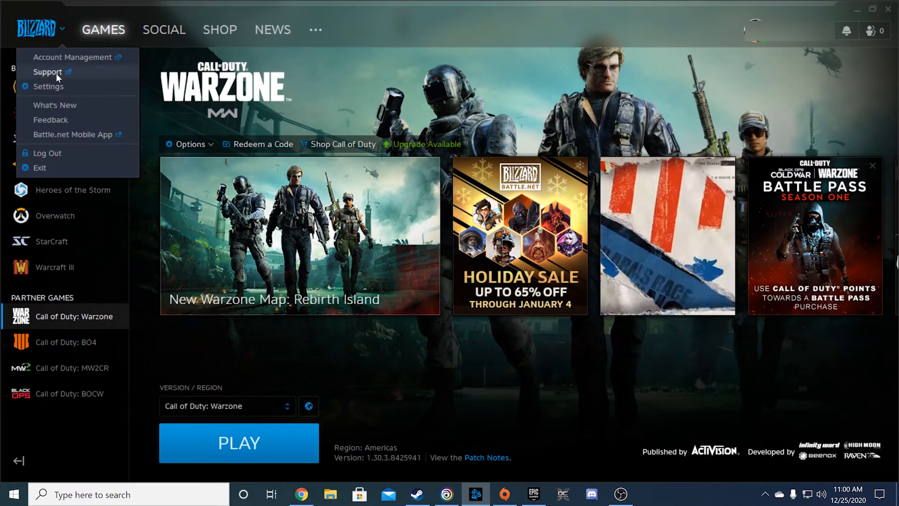
- Review Battle.net App settings, then show Game Settings with Call of Duty: Warzone's language and install location
left_click(48, 86)
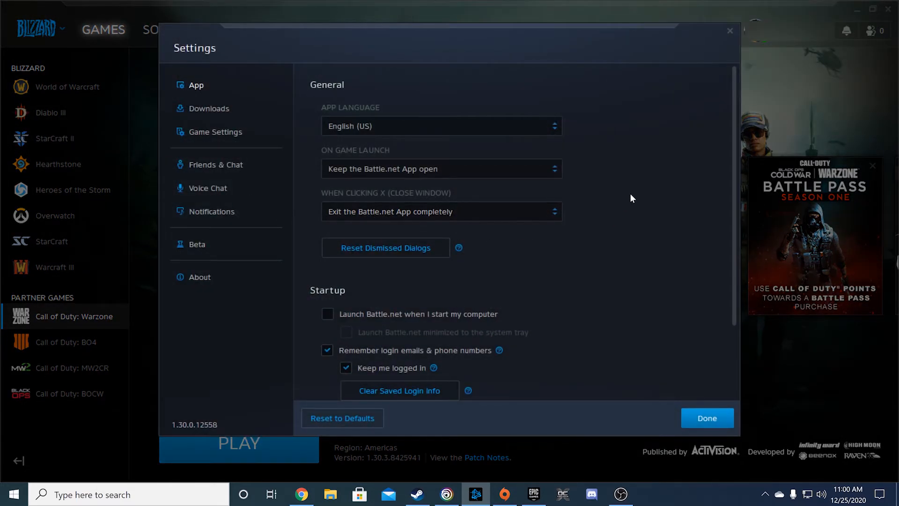
scroll("down", 3)
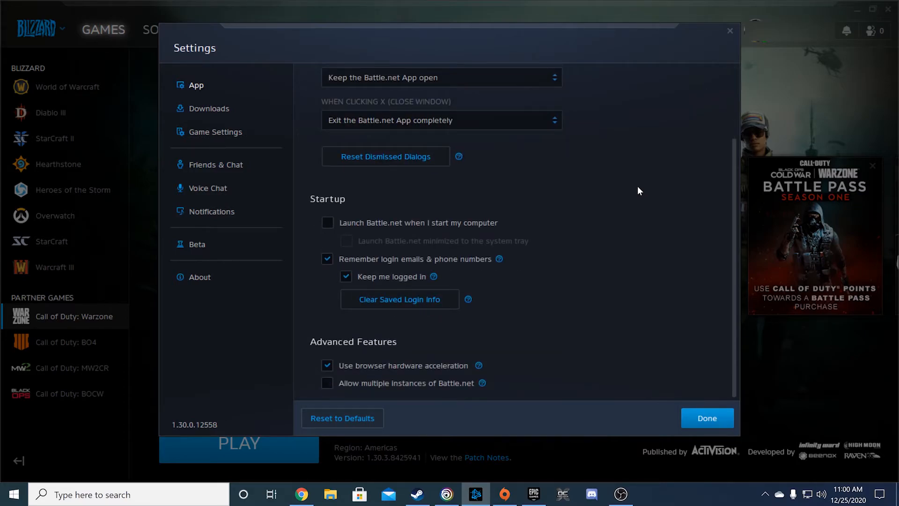
scroll("up", 3)
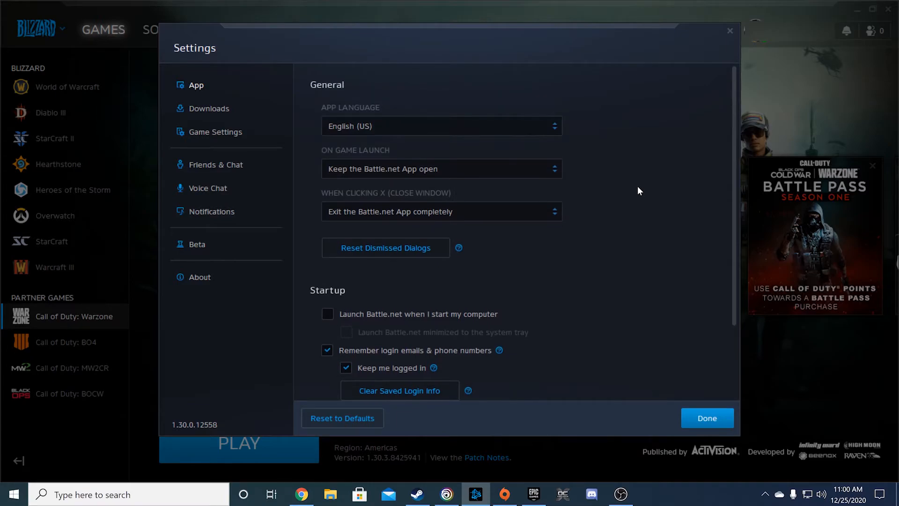
mouse_move(223, 137)
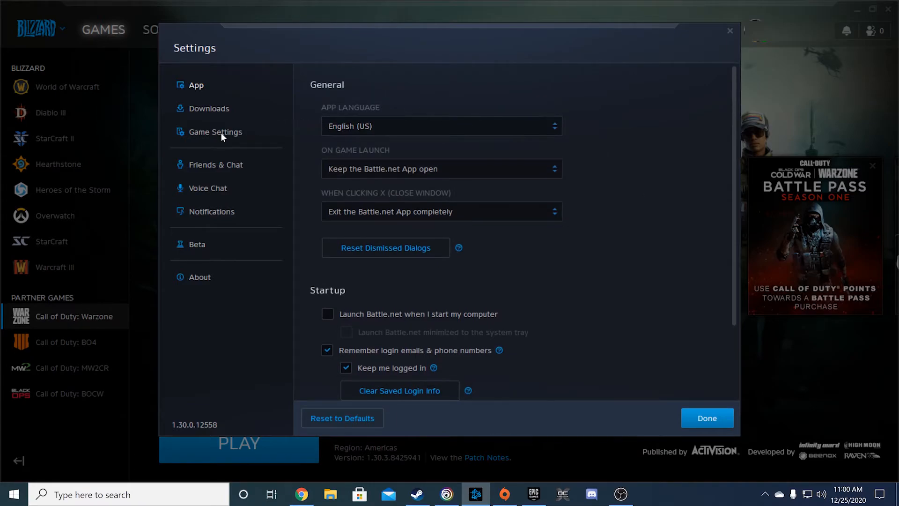
left_click(215, 132)
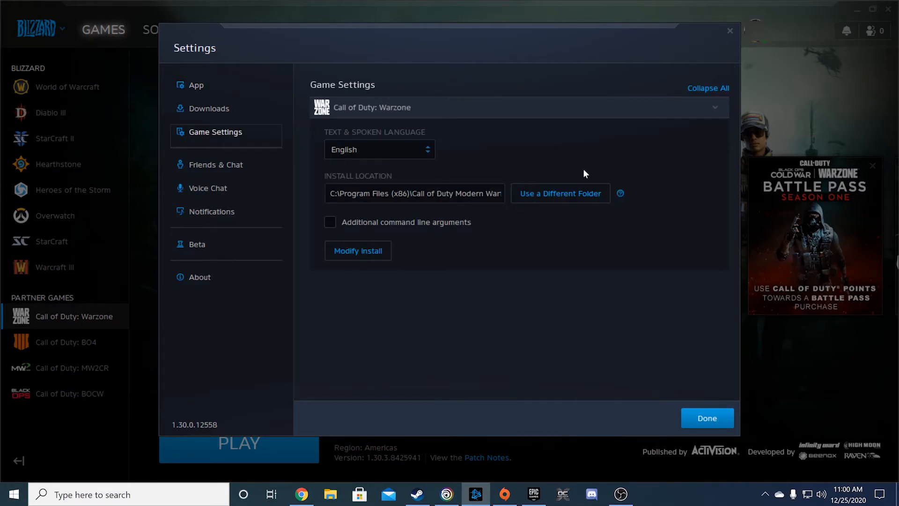
mouse_move(656, 231)
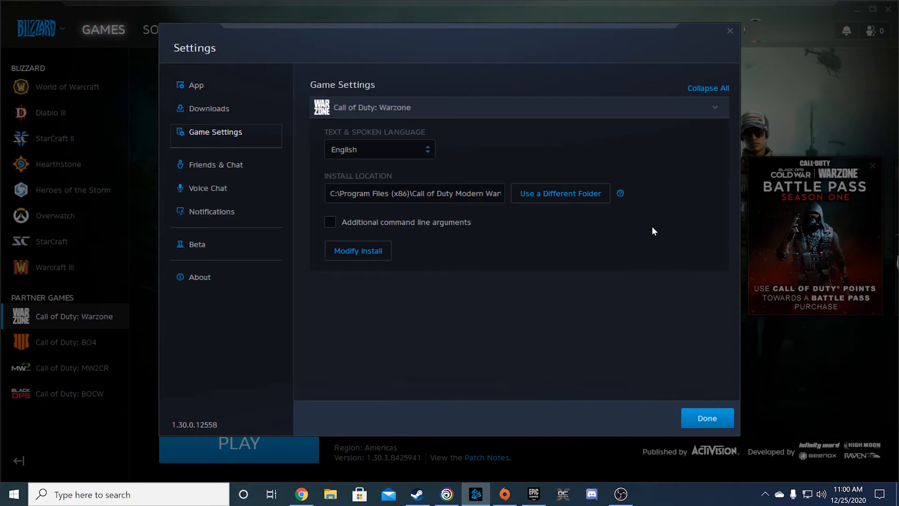
mouse_move(568, 245)
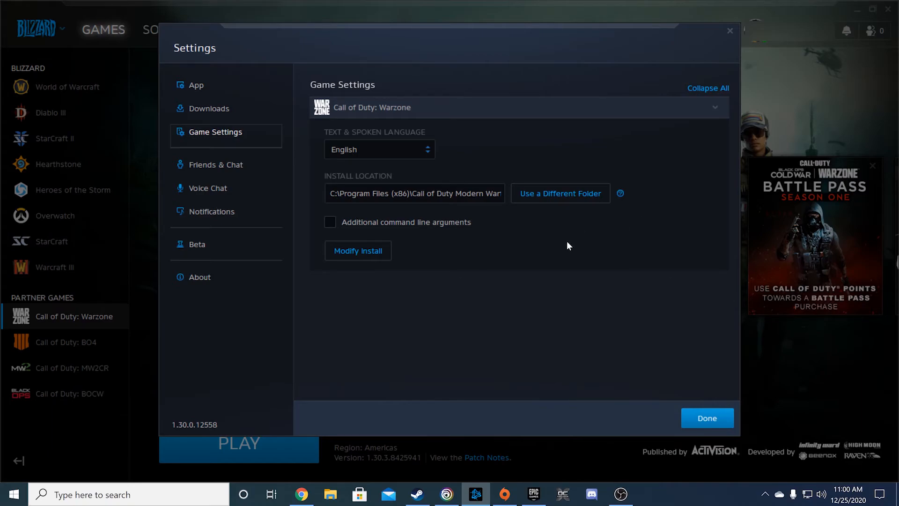